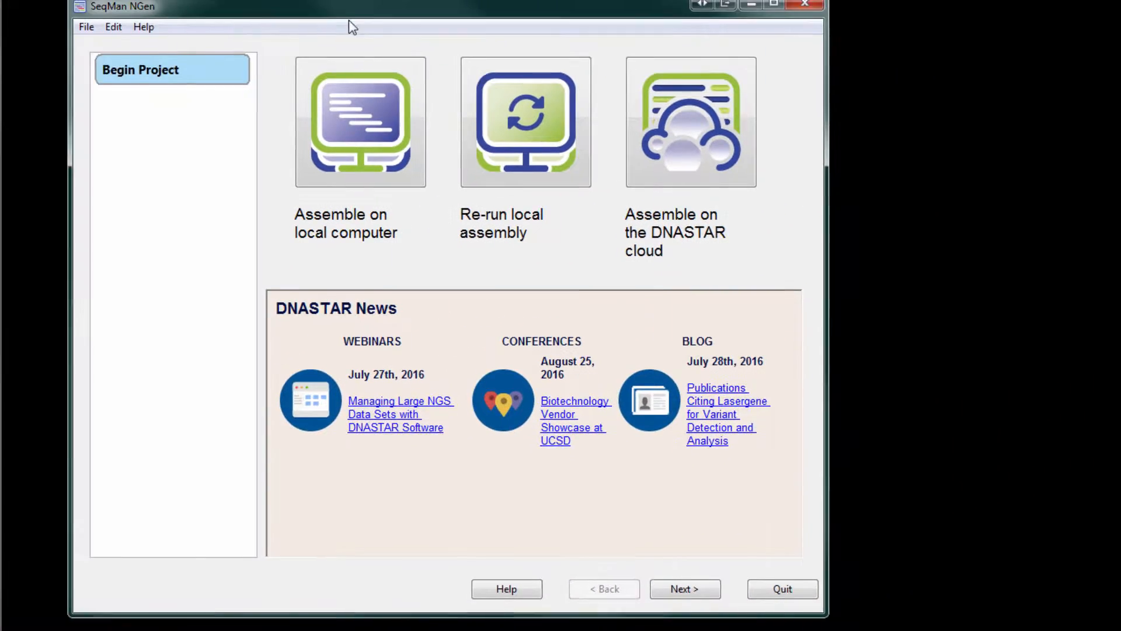
# Step: Begin a local-computer assembly with the Exome and Gene Panel workflow and continue to assembly type
pyautogui.click(684, 588)
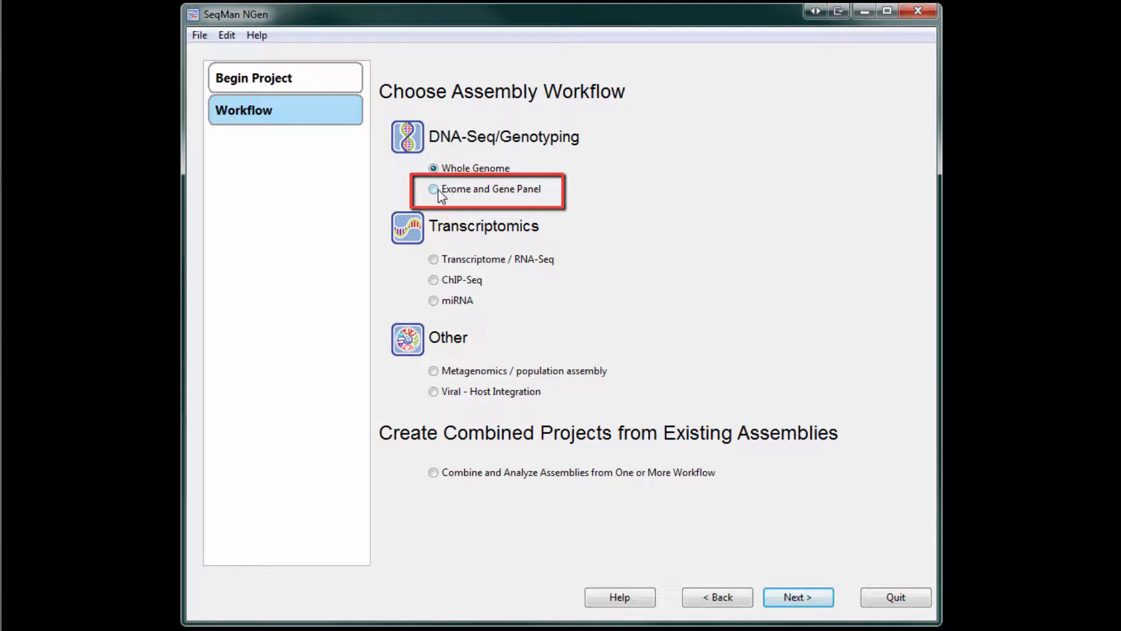
pyautogui.click(434, 192)
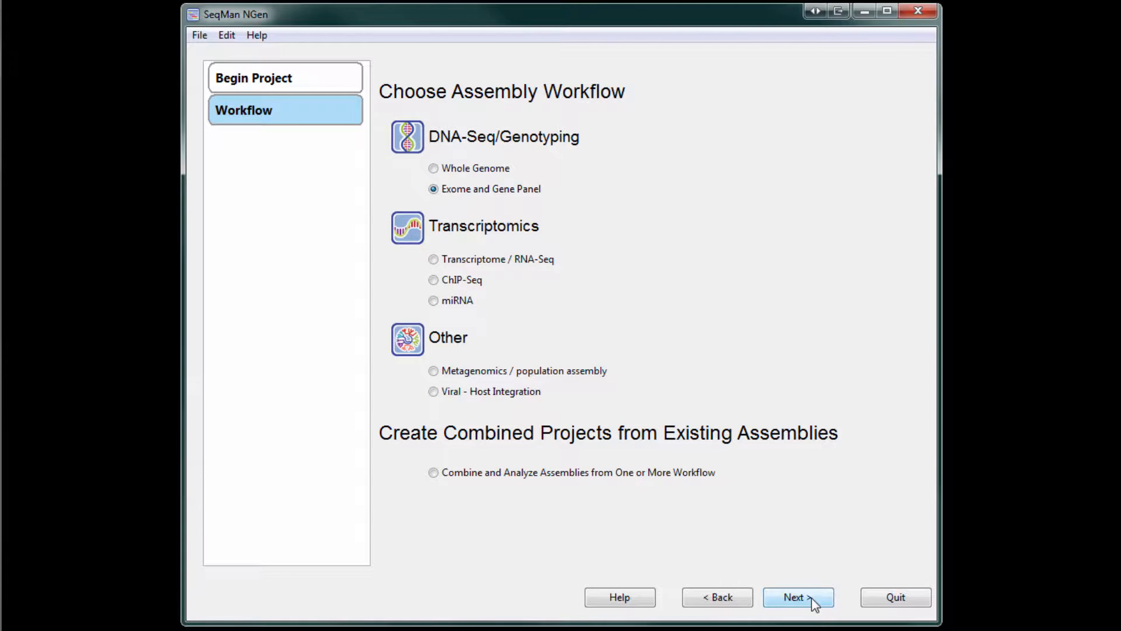
pyautogui.click(798, 597)
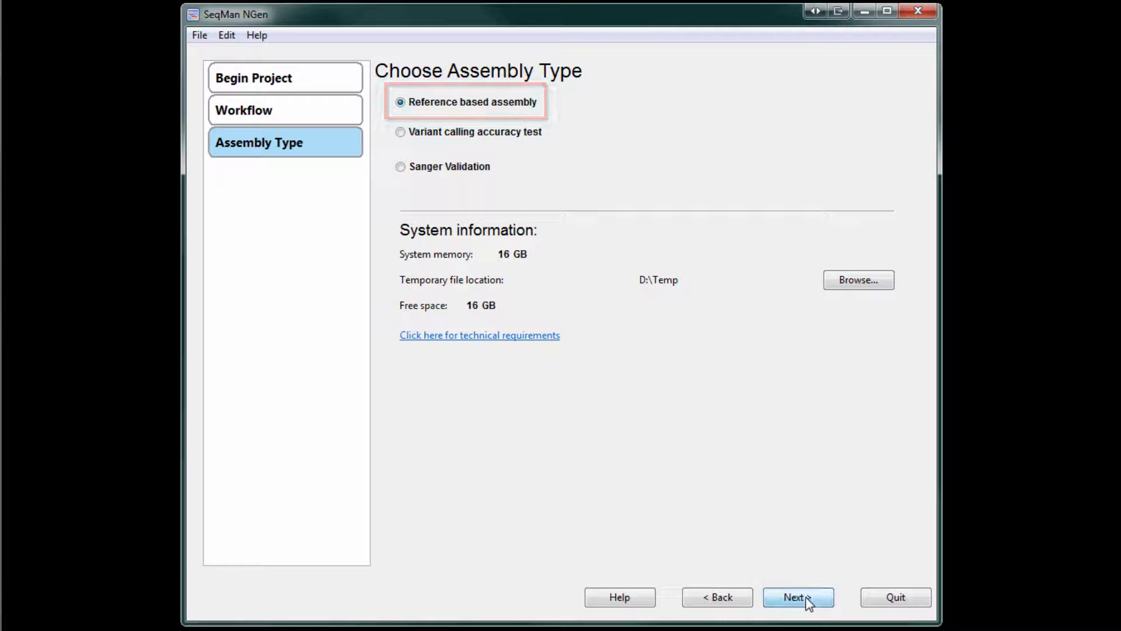
# Step: Keep reference-based assembly and load the Homo_sapiens-GRCh38-dbSNP142 genome package as reference
pyautogui.click(798, 597)
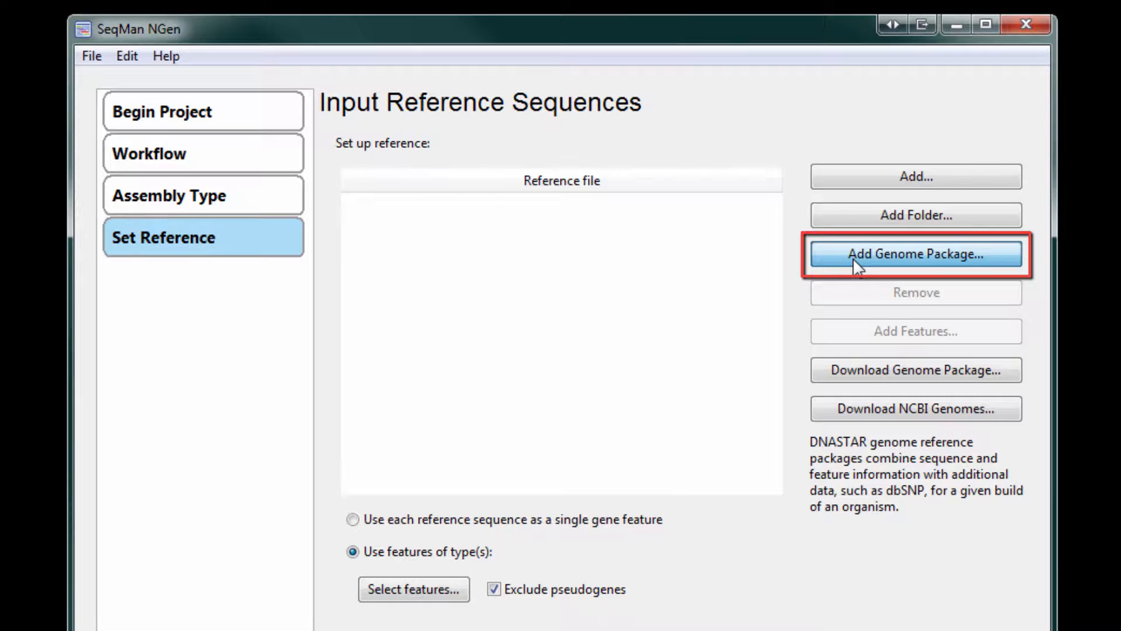
pyautogui.click(915, 253)
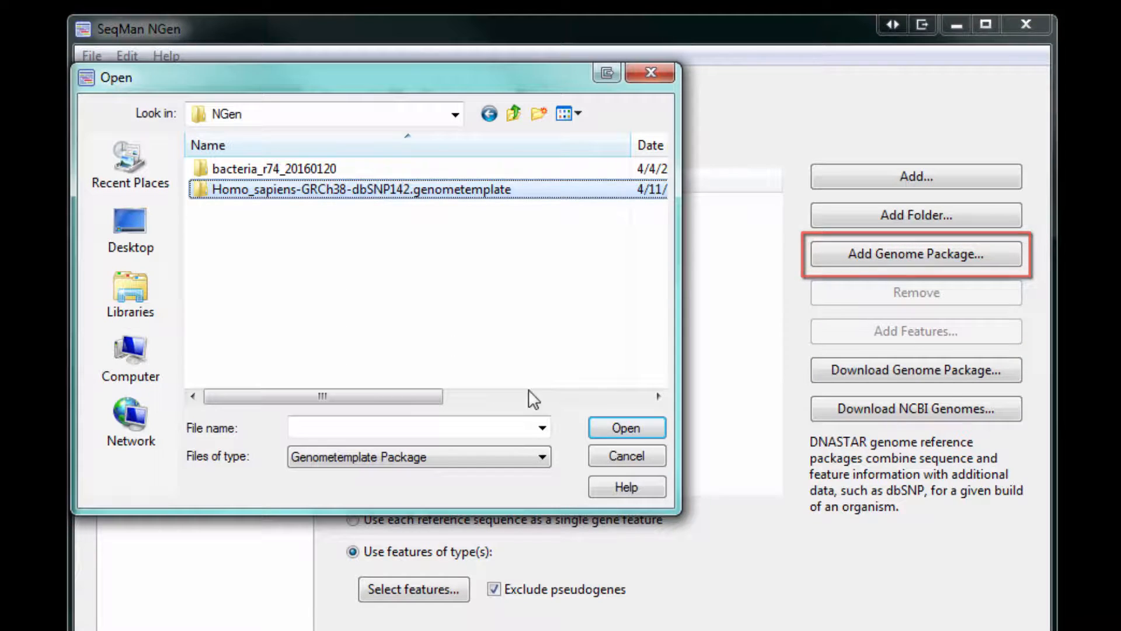
pyautogui.moveTo(626, 427)
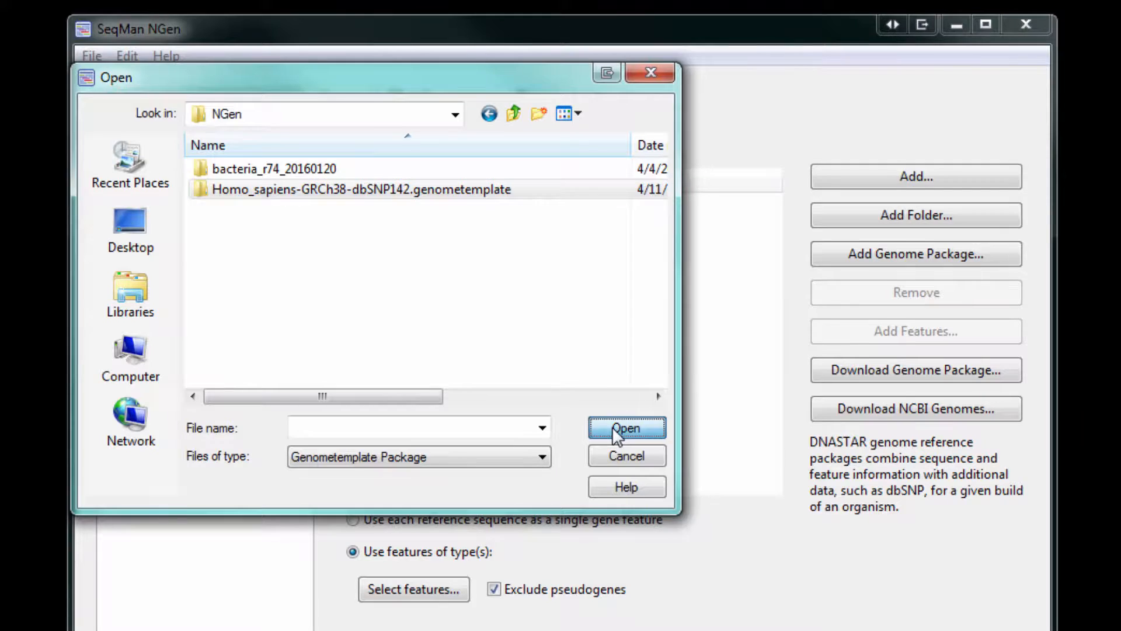
pyautogui.click(626, 427)
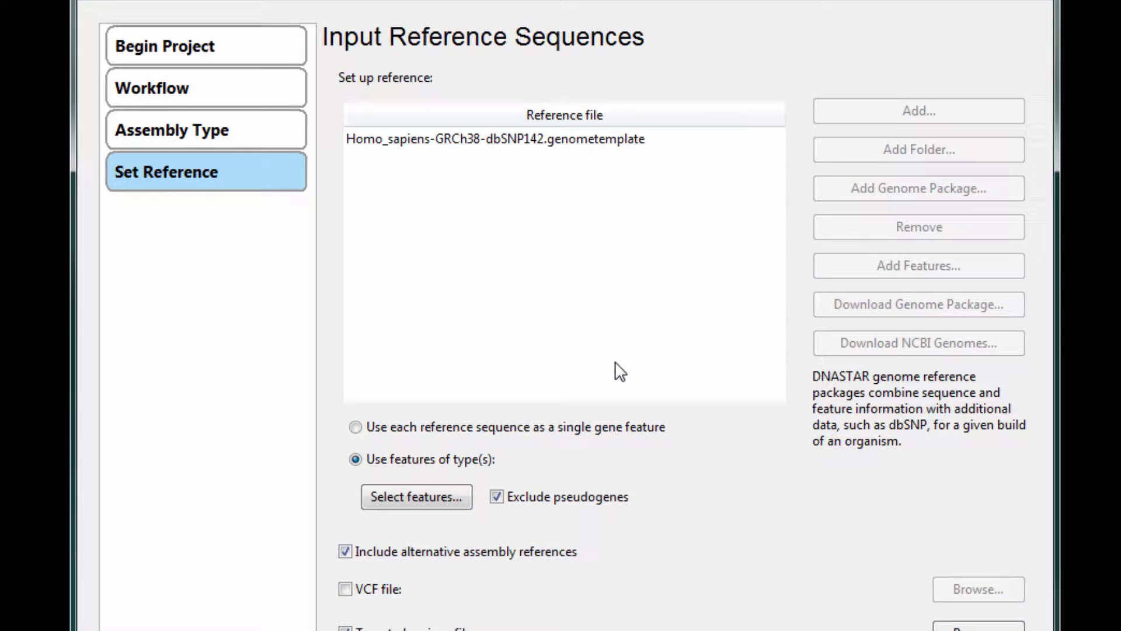
pyautogui.scroll(-3)
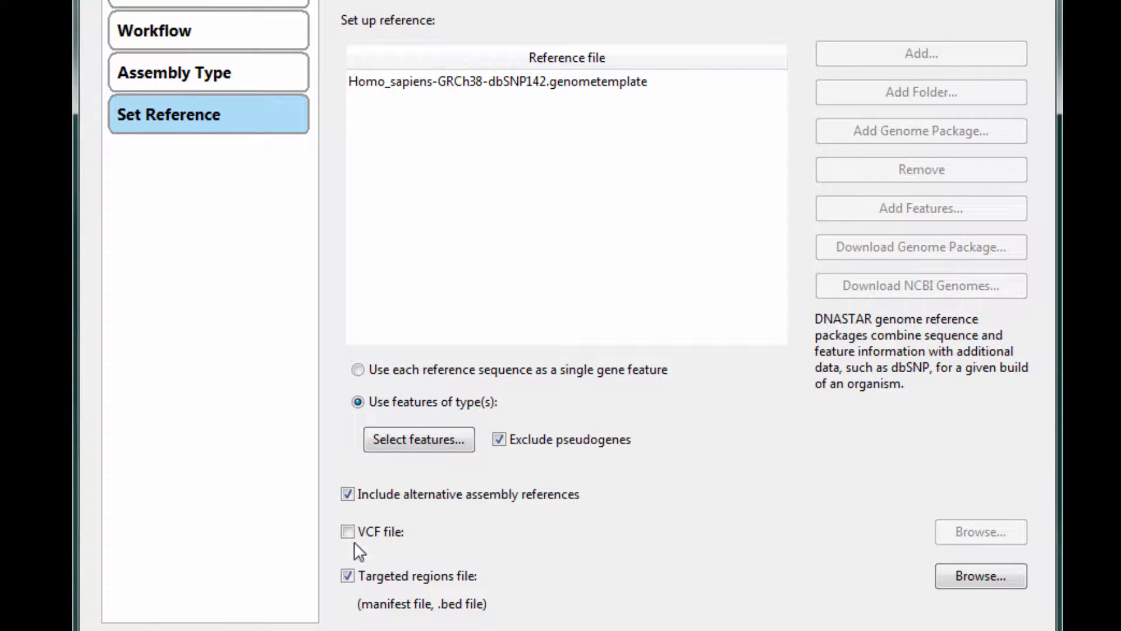
# Step: Attach UserSNP.vcf as known variants and the NexteraRapidCapture BED as targeted regions, then continue
pyautogui.click(348, 531)
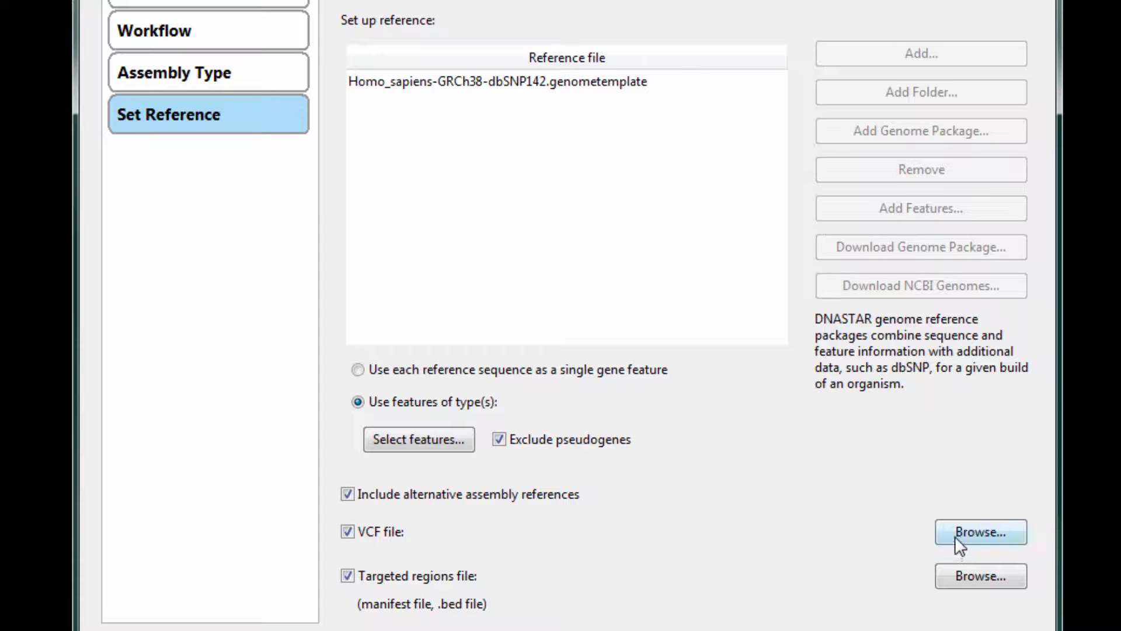
pyautogui.click(980, 531)
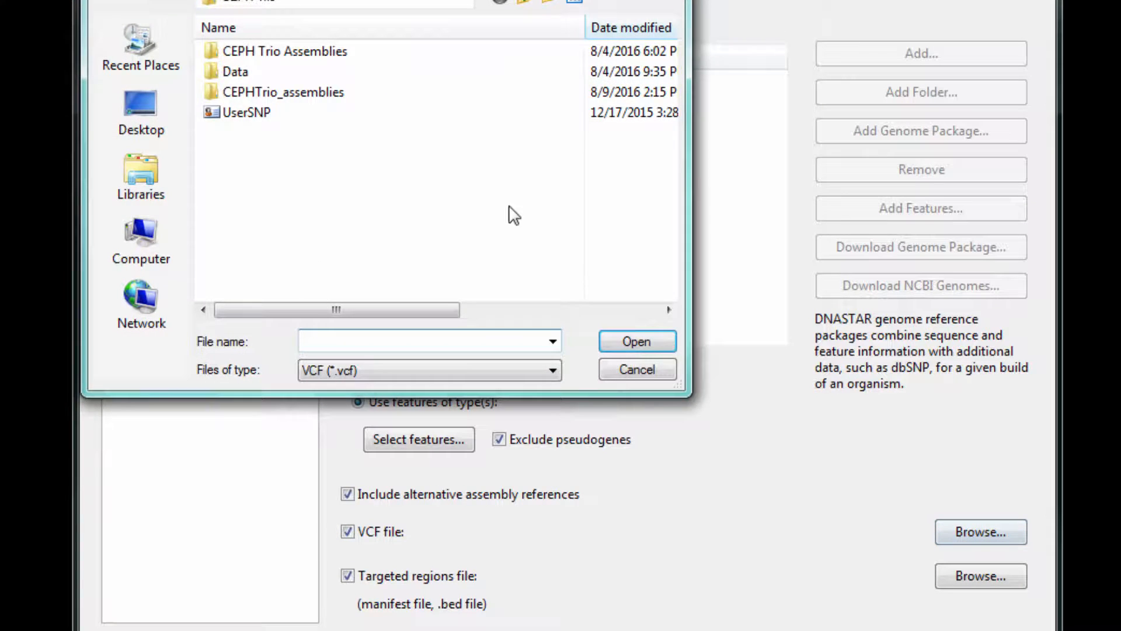
pyautogui.click(635, 341)
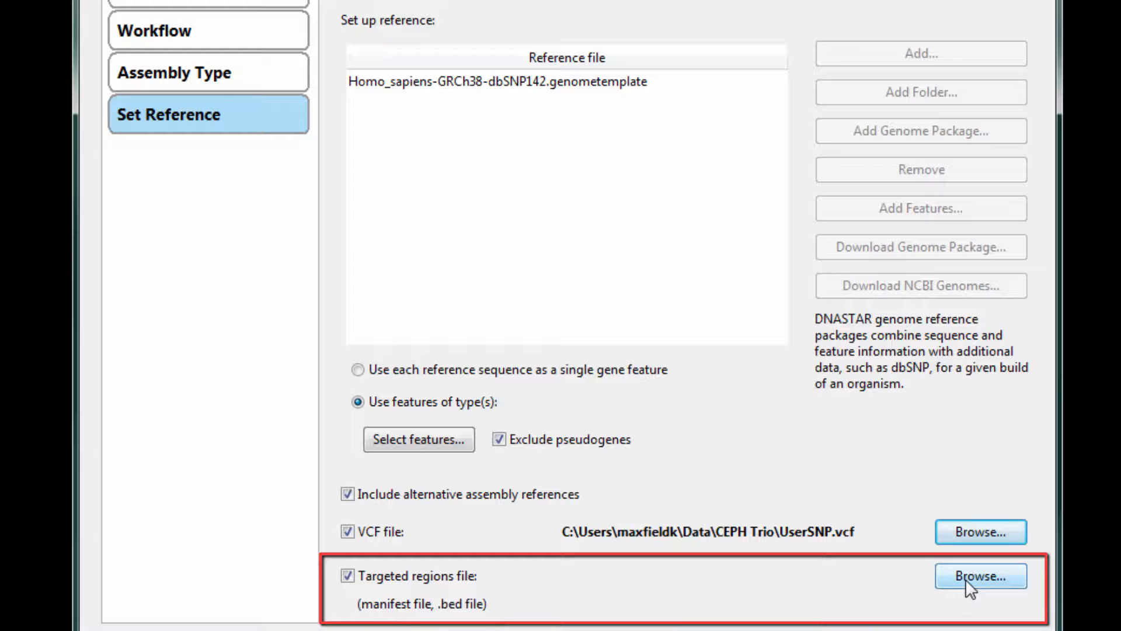
pyautogui.click(980, 576)
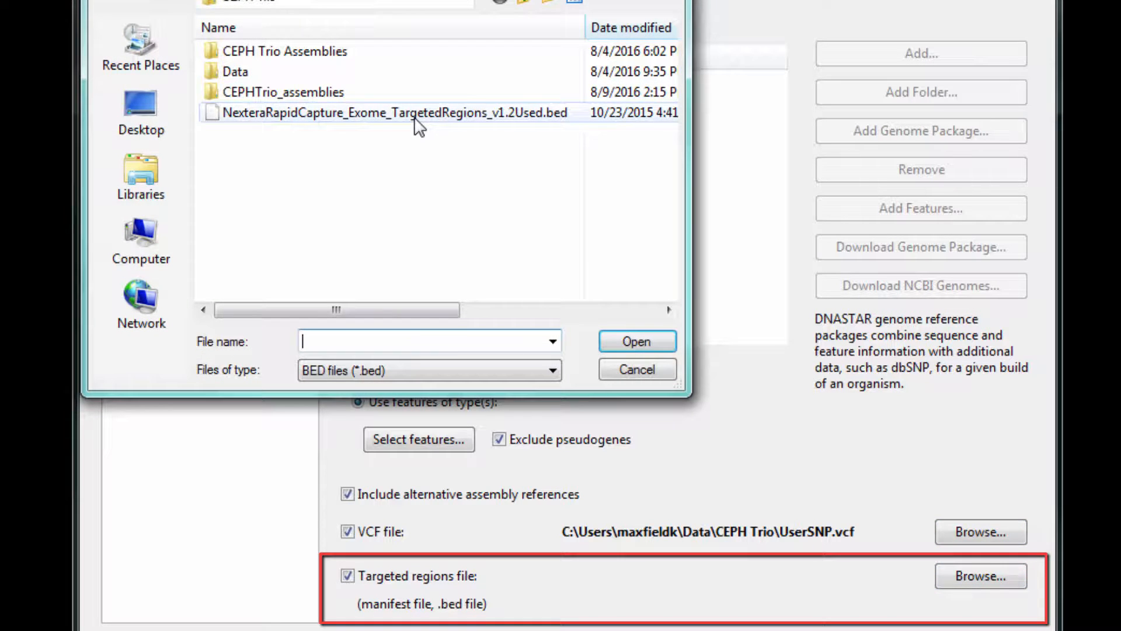
pyautogui.click(636, 341)
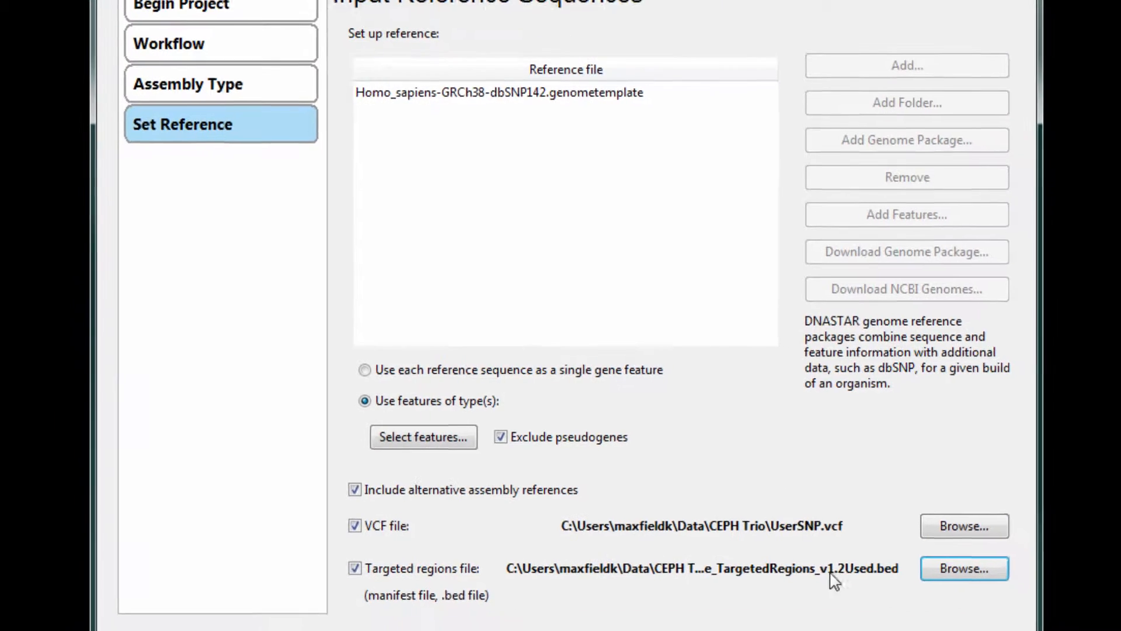
pyautogui.click(797, 597)
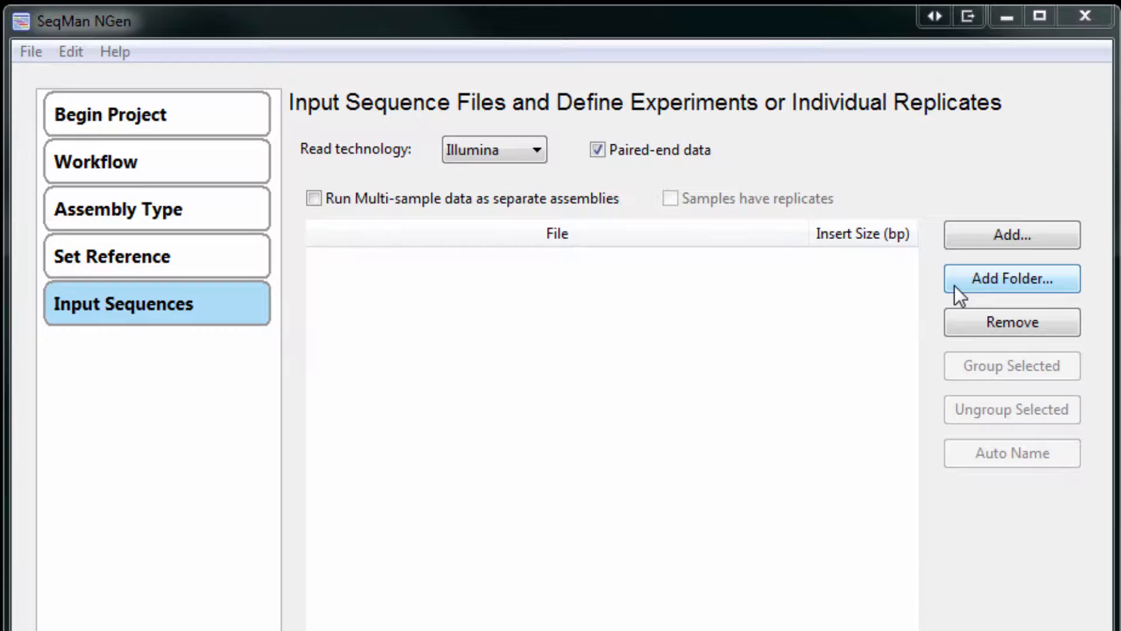
# Step: Add the NA12878, NA12891 and NA12892 read folders as separate assemblies named Daughter, Father, Mother
pyautogui.click(1011, 277)
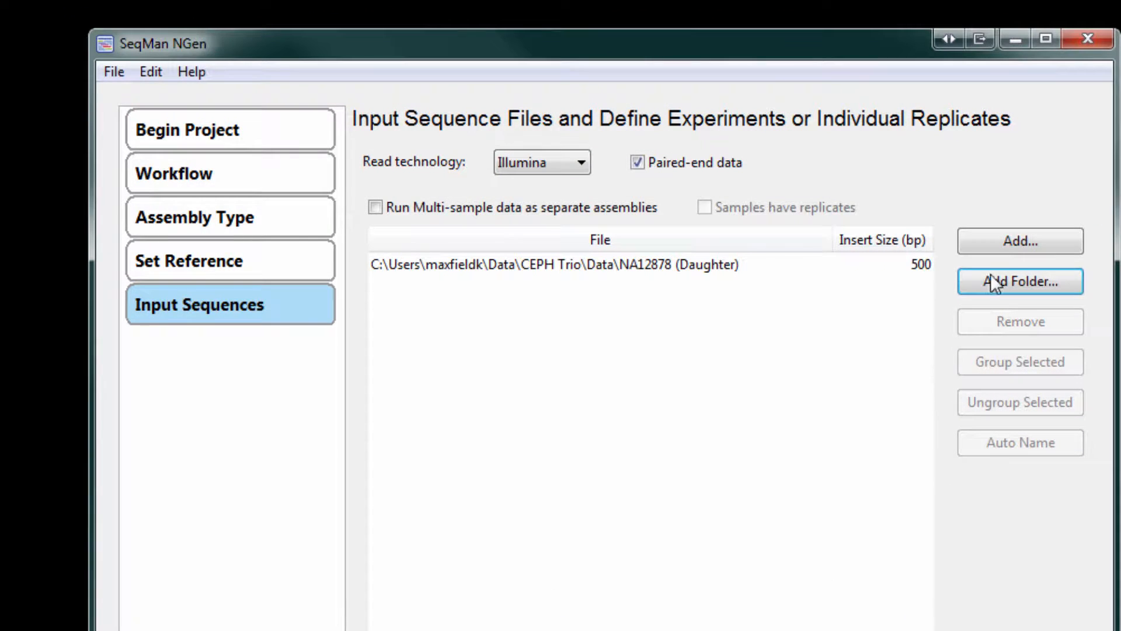
pyautogui.click(1019, 281)
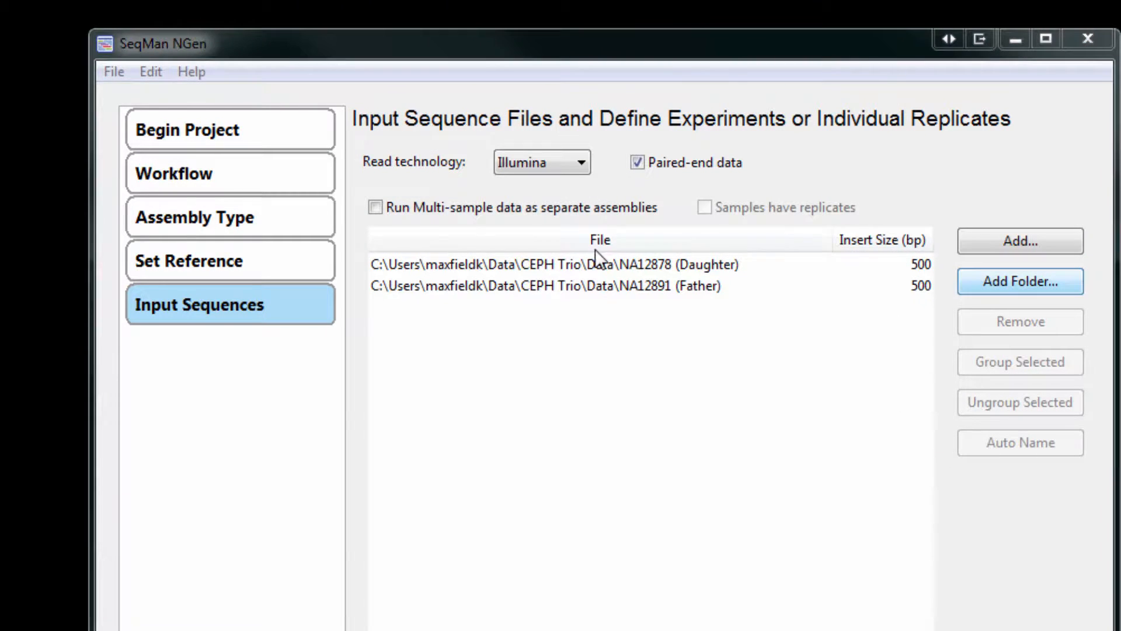
pyautogui.click(1018, 281)
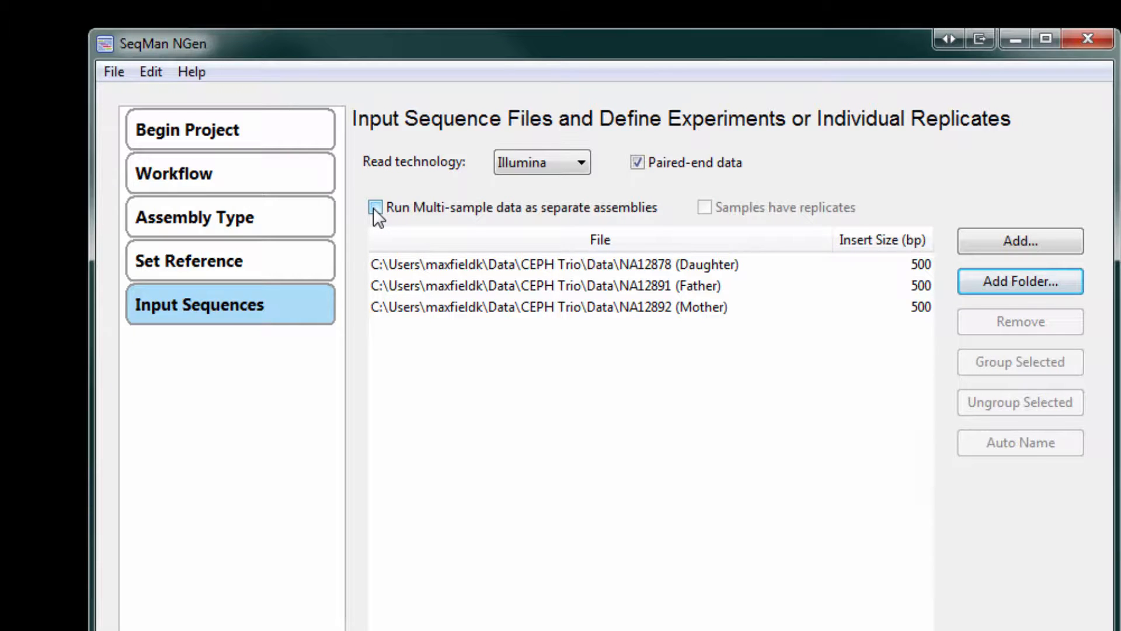
pyautogui.click(375, 208)
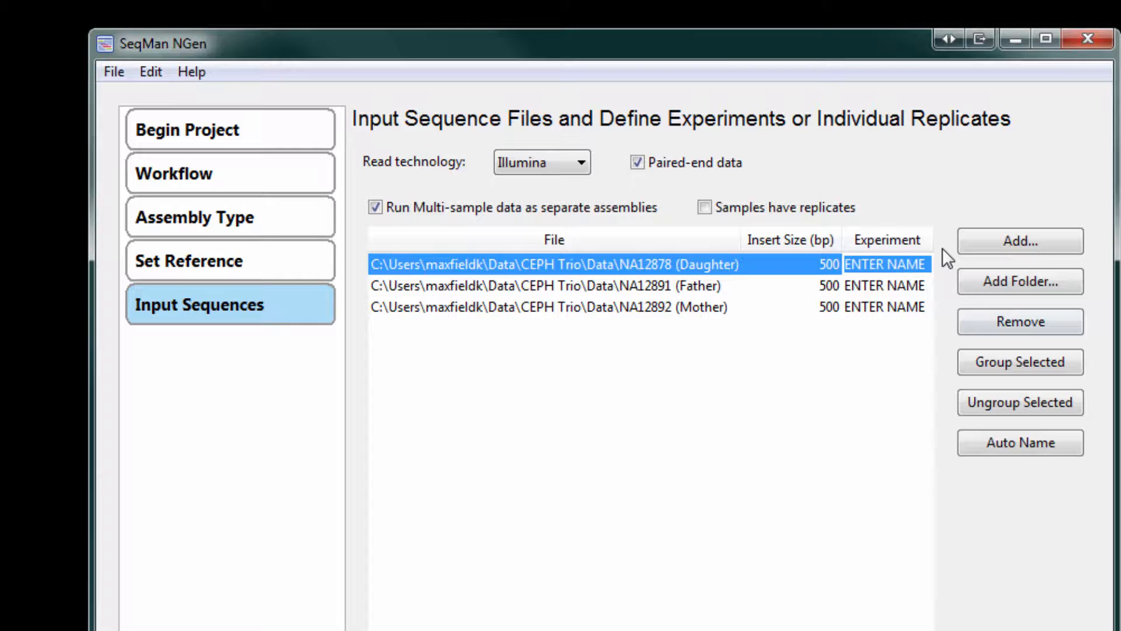
pyautogui.write('Daught')
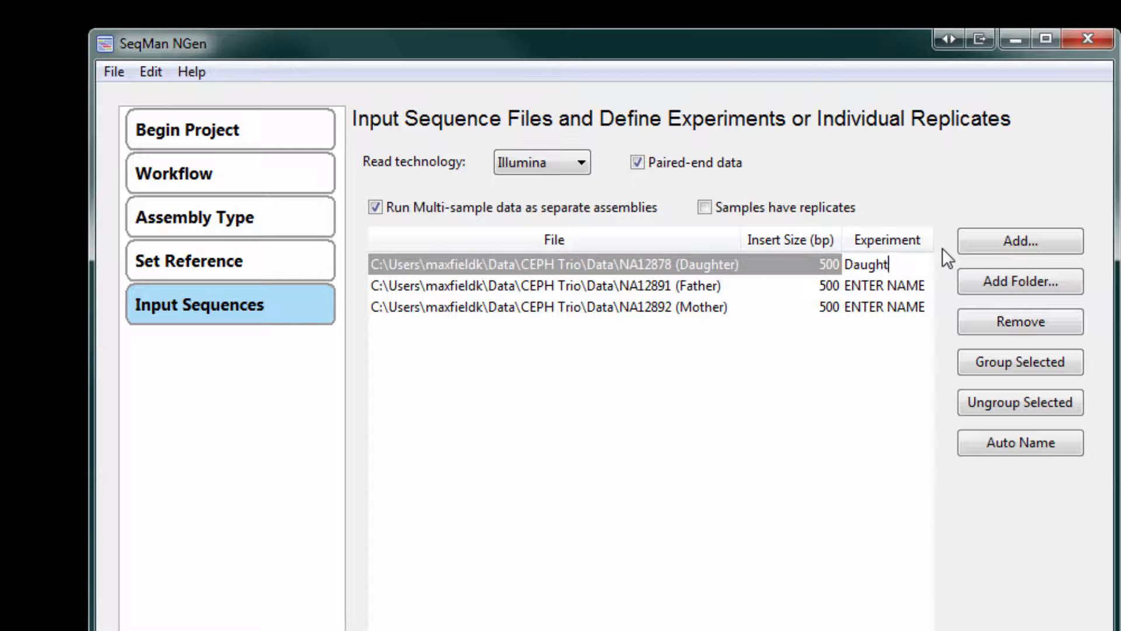
pyautogui.click(886, 285)
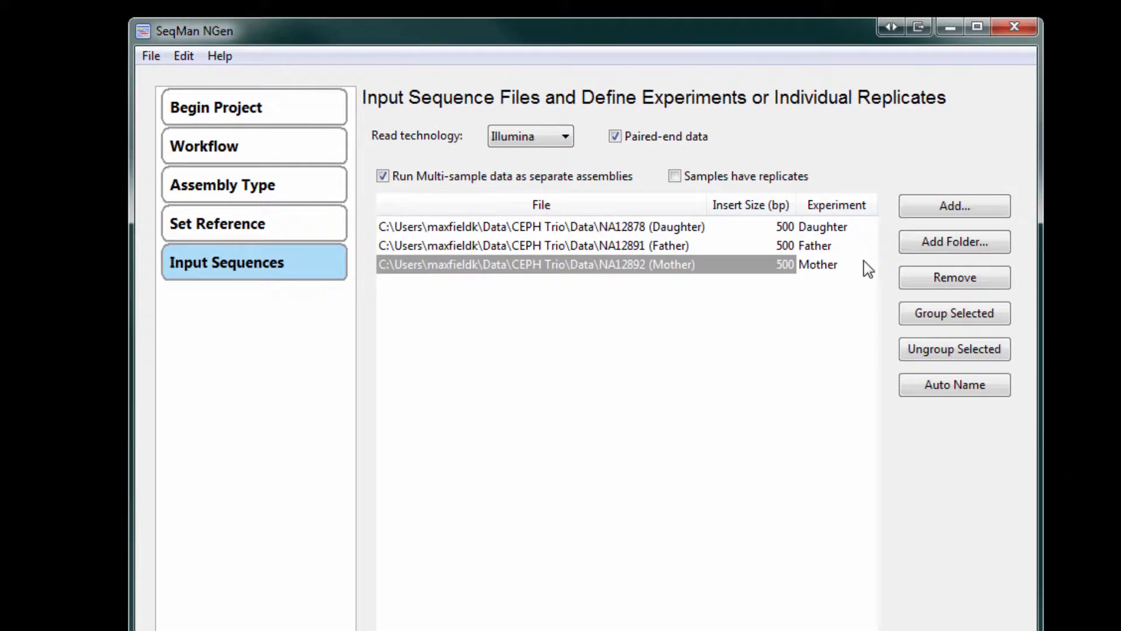
pyautogui.click(798, 597)
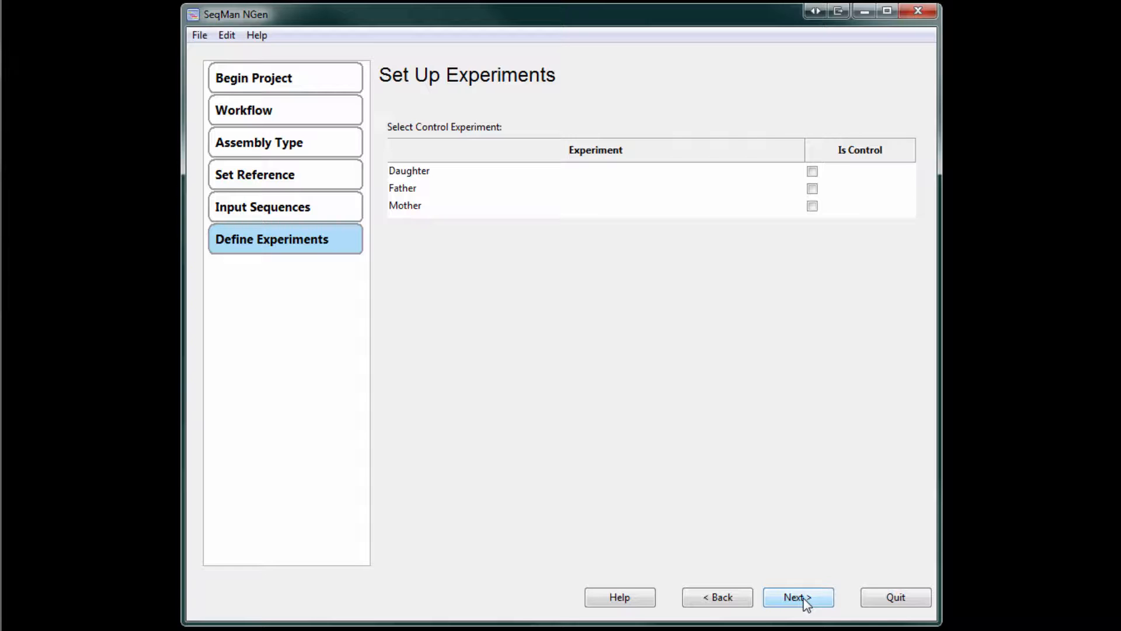
# Step: Use diploid variant detection and import the human variant annotation database in Assembly Options
pyautogui.click(797, 596)
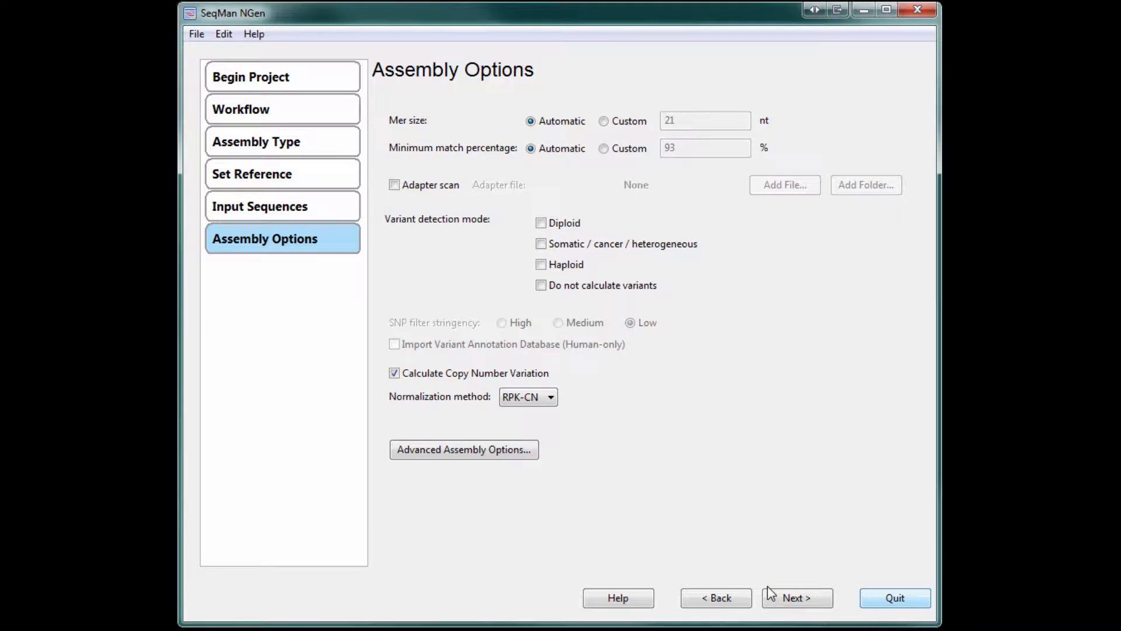
pyautogui.moveTo(712, 506)
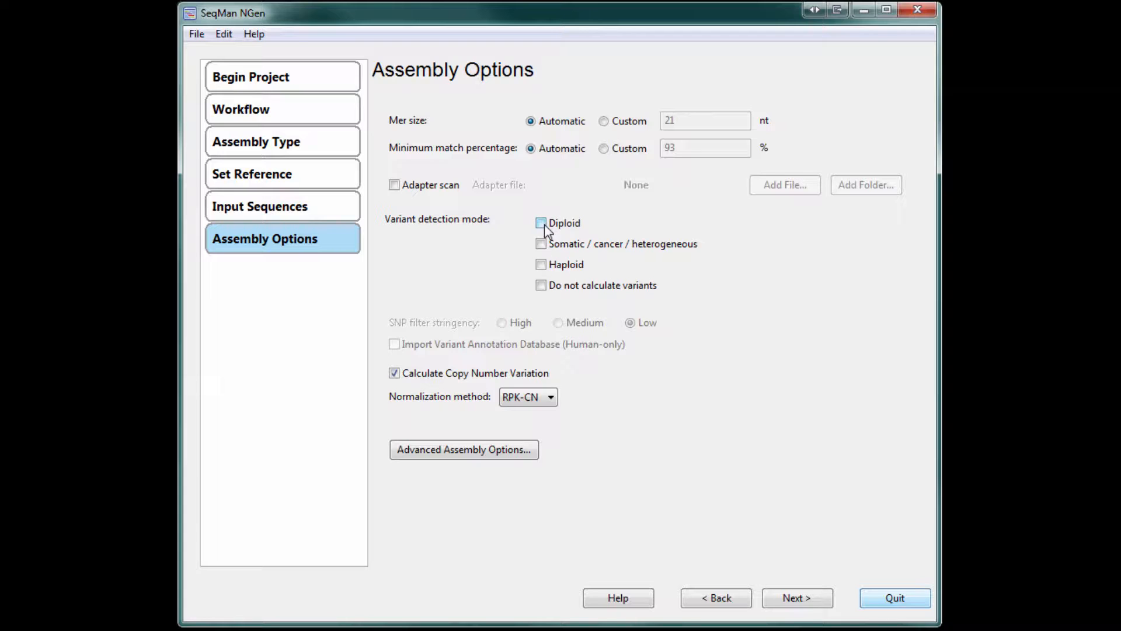
pyautogui.click(541, 222)
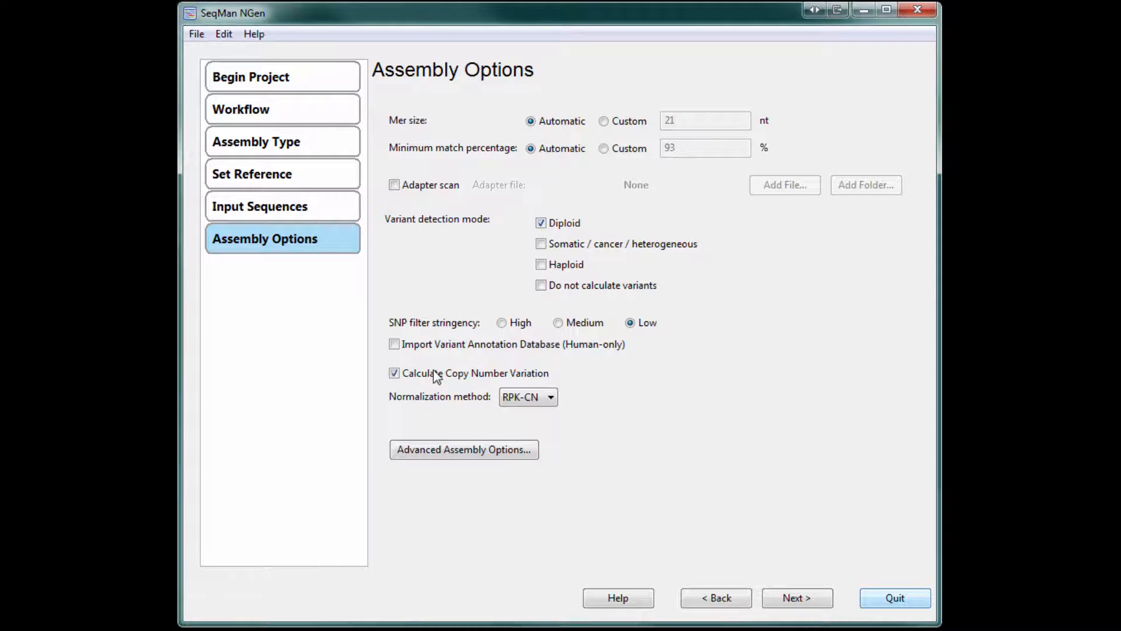
pyautogui.moveTo(432, 364)
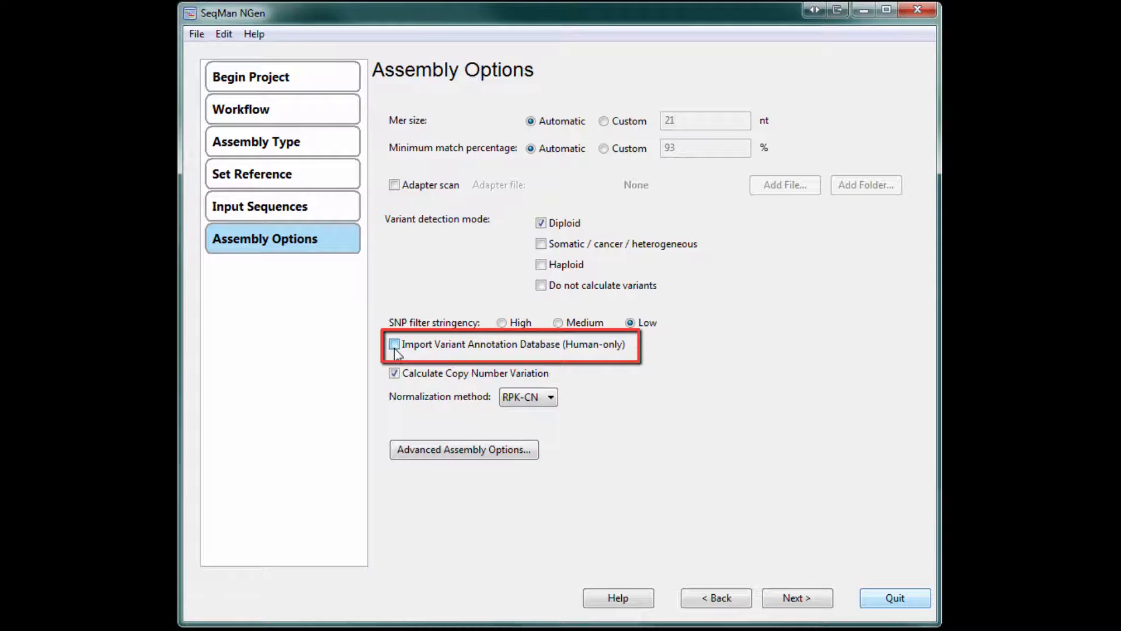
pyautogui.click(393, 344)
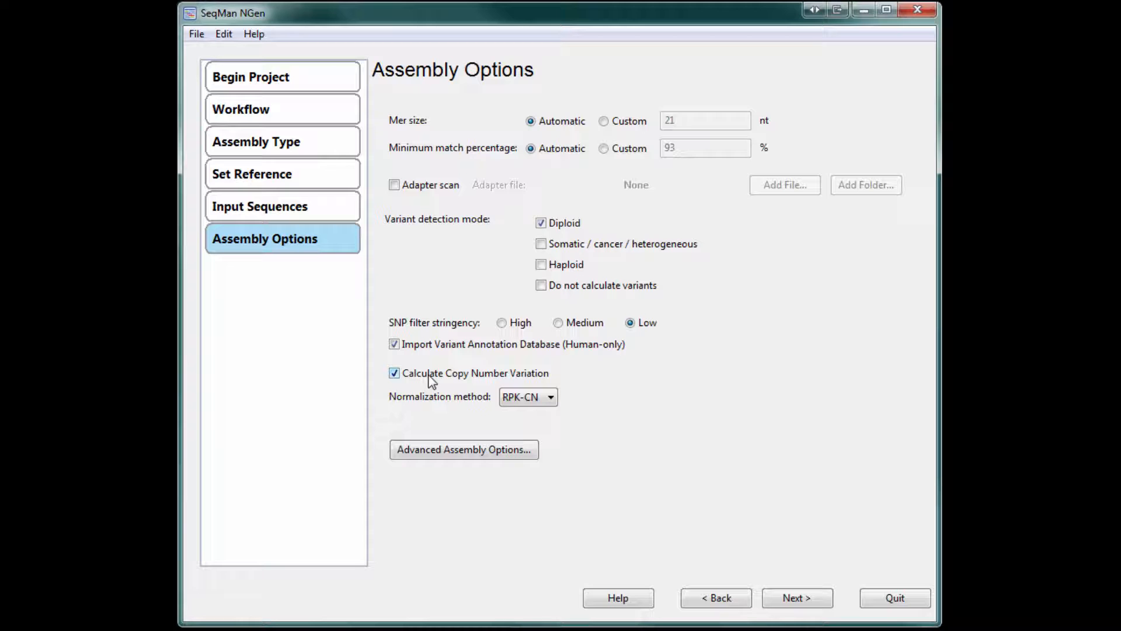
pyautogui.moveTo(699, 532)
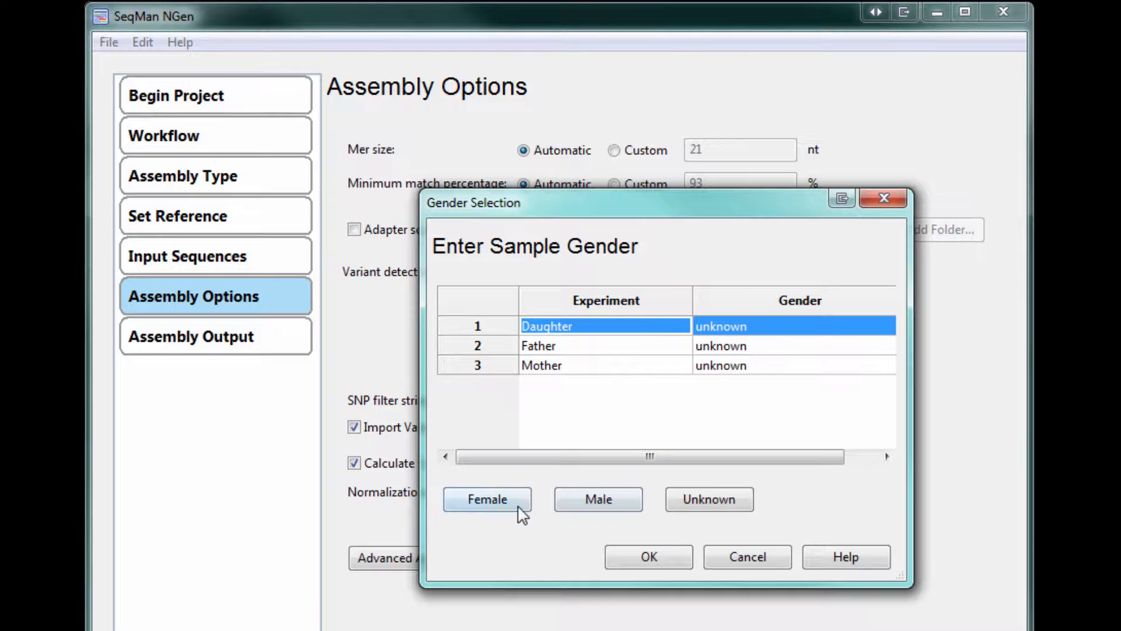
# Step: Mark Daughter female, Father male and Mother female in Gender Selection and confirm
pyautogui.click(487, 499)
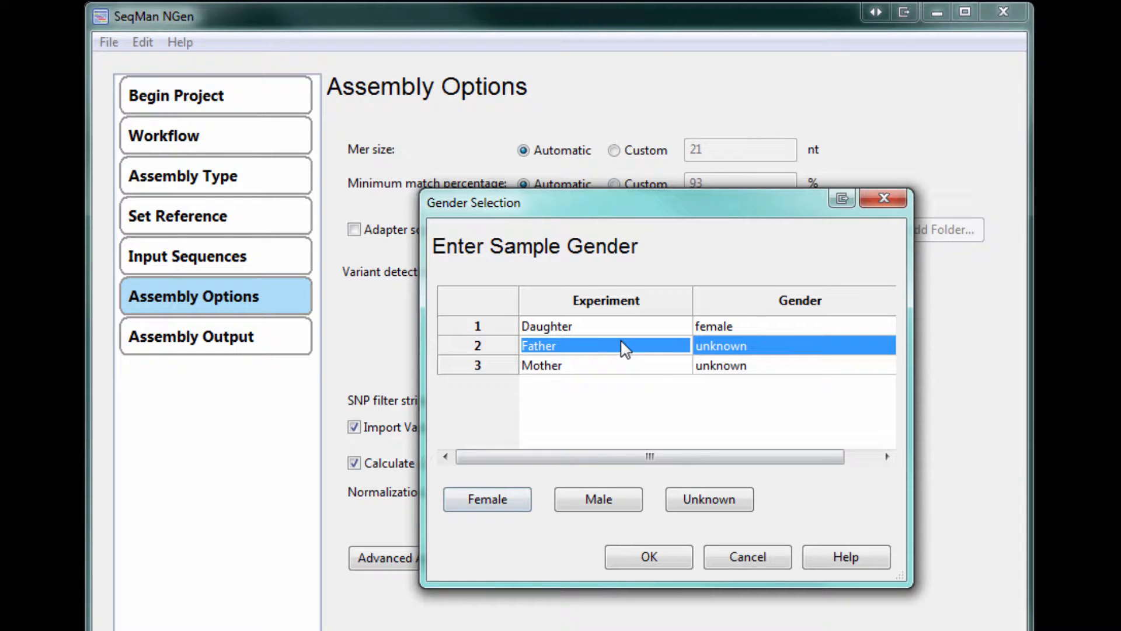
pyautogui.click(598, 498)
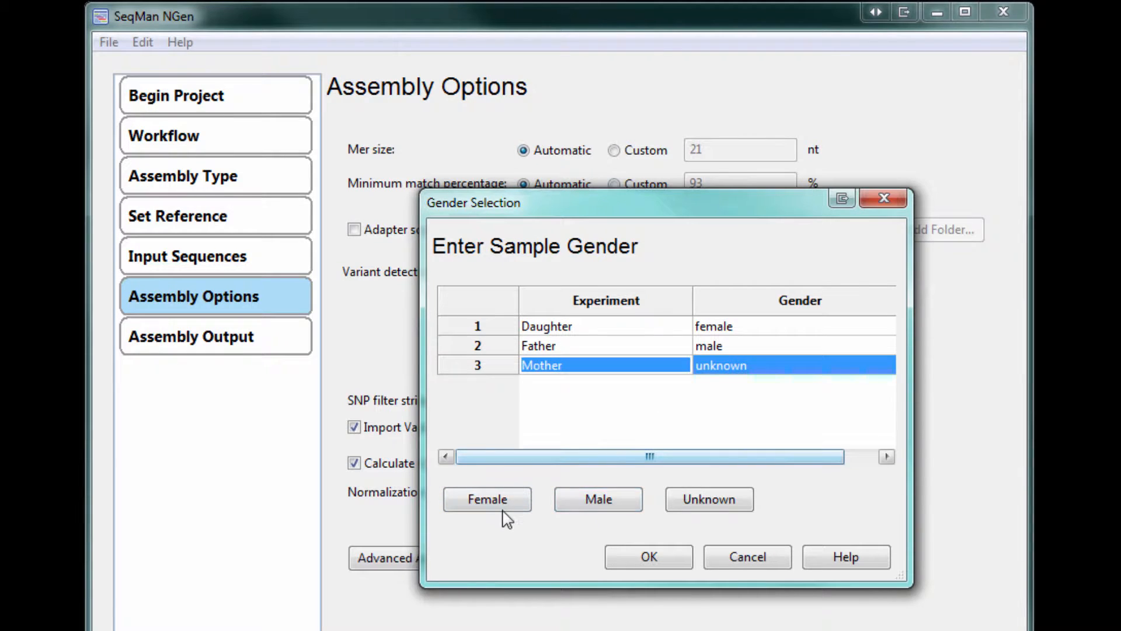
pyautogui.click(487, 498)
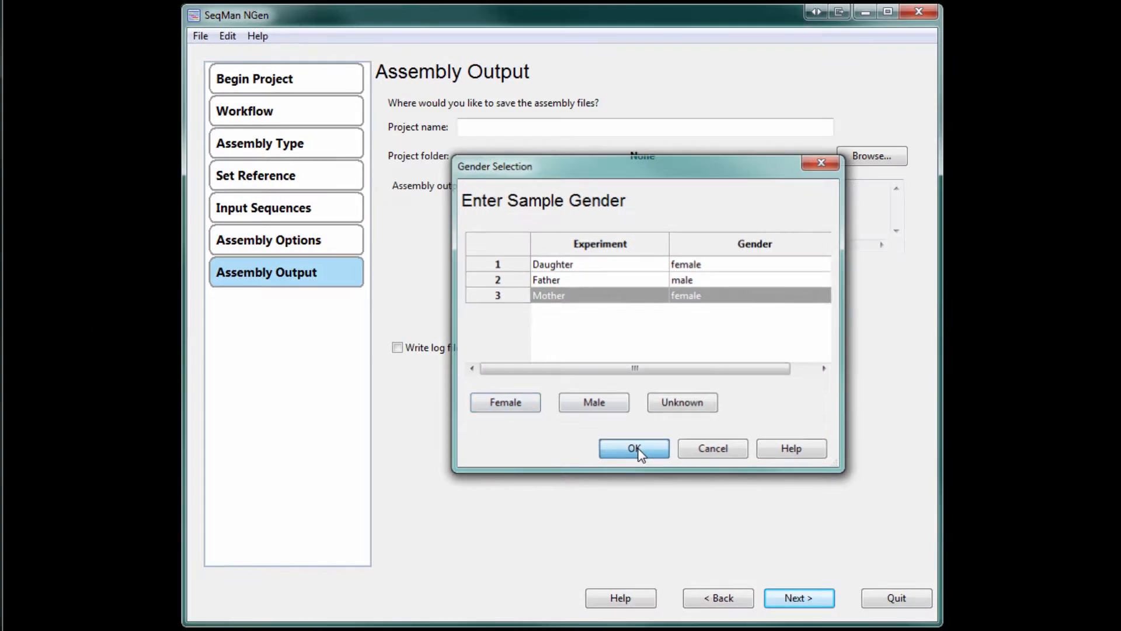
pyautogui.click(632, 449)
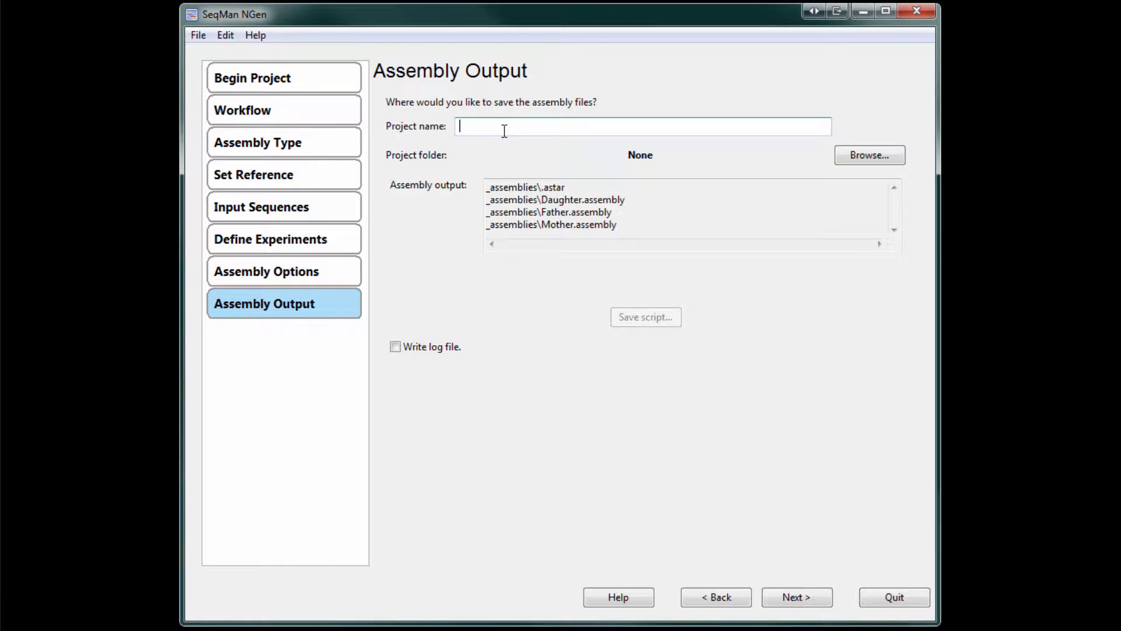
# Step: Name the project CEPH Trio and choose its save folder
pyautogui.write('CEPH Trio')
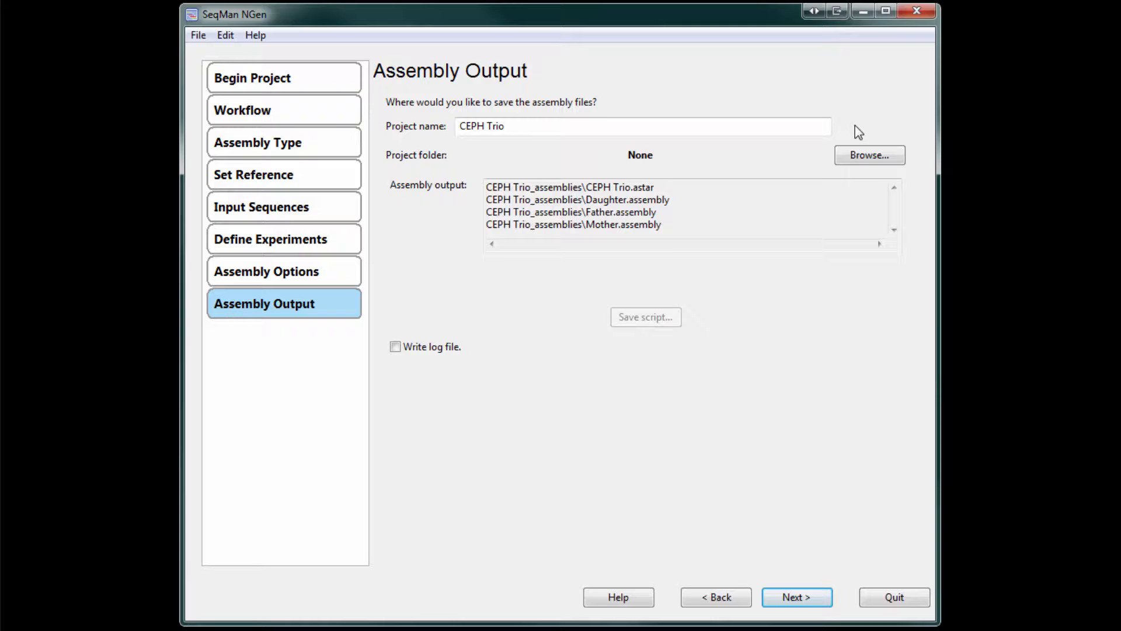
pyautogui.click(868, 155)
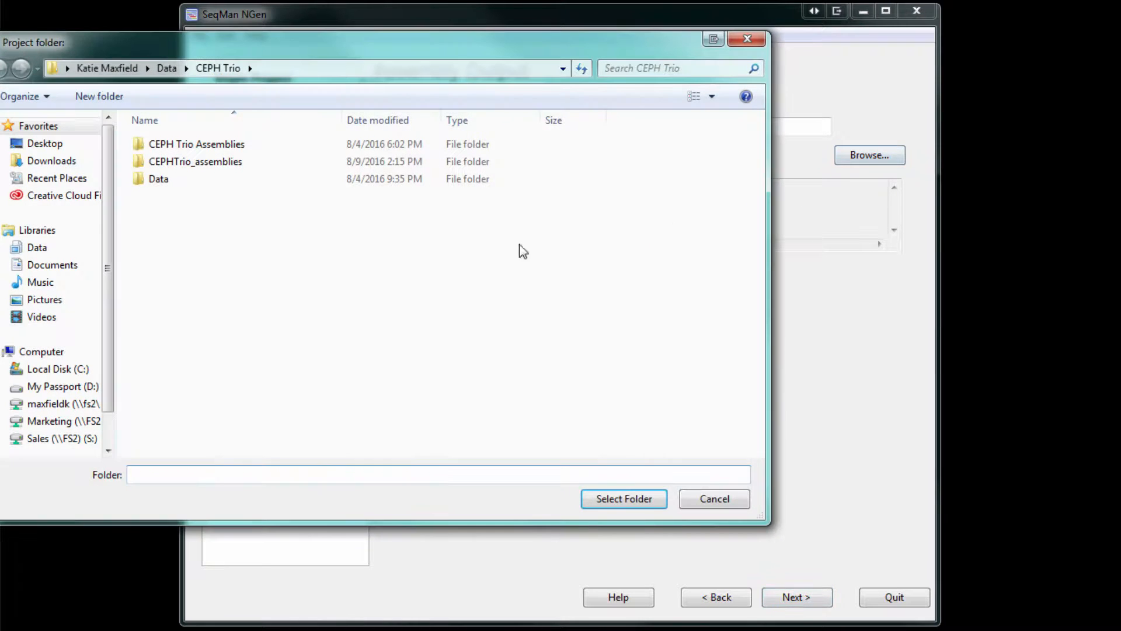
pyautogui.click(622, 499)
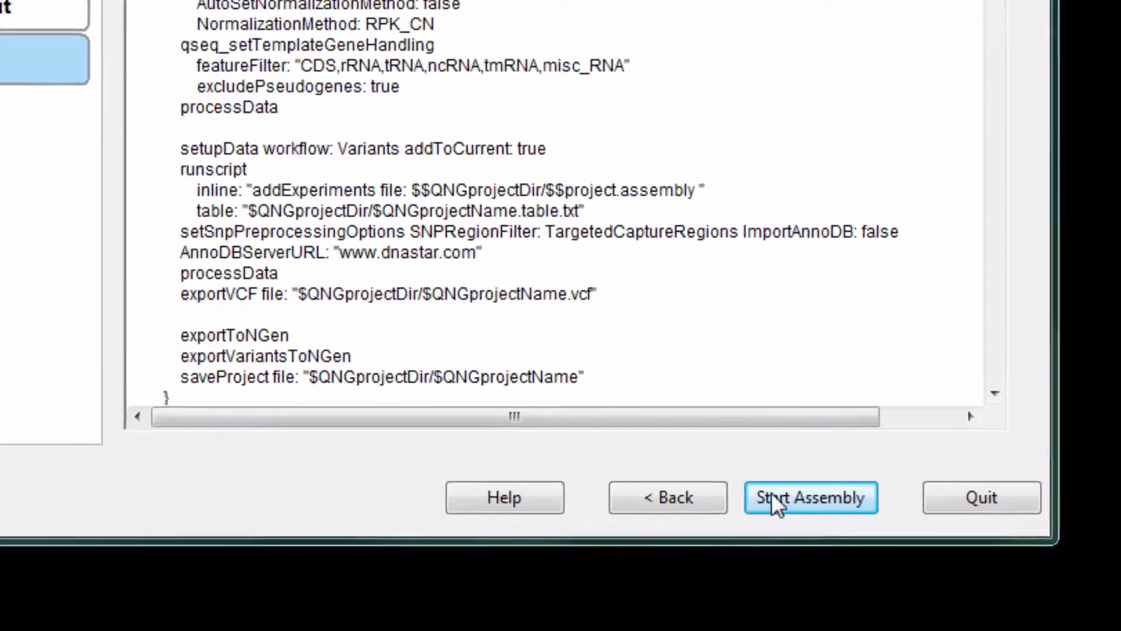
# Step: Run the trio assembly and launch the finished results in ArrayStar
pyautogui.click(812, 497)
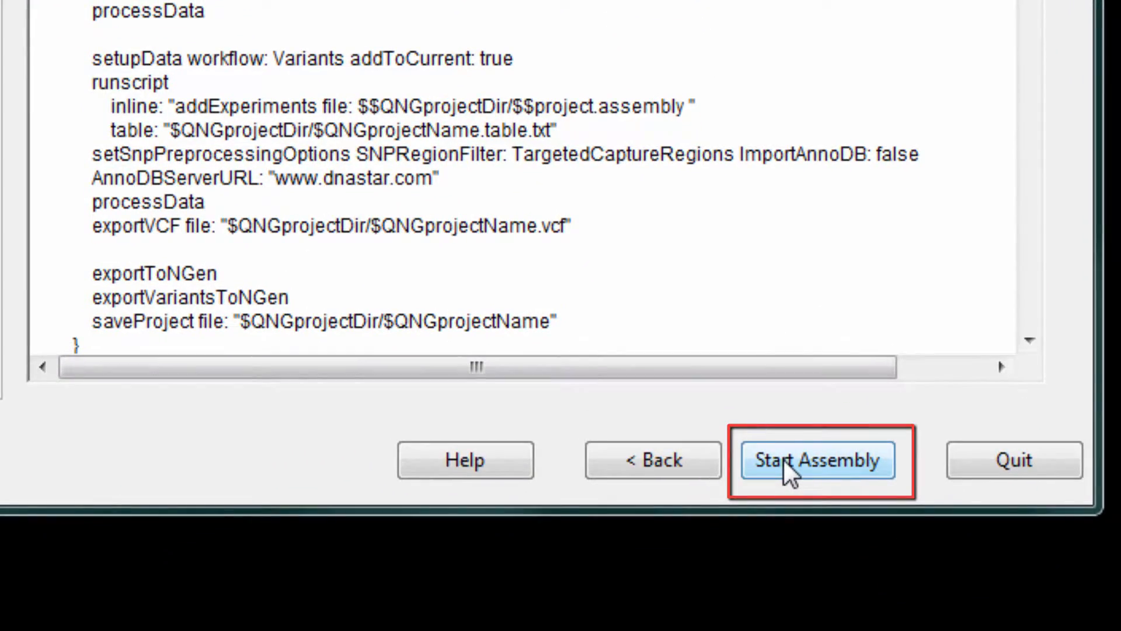
pyautogui.click(818, 461)
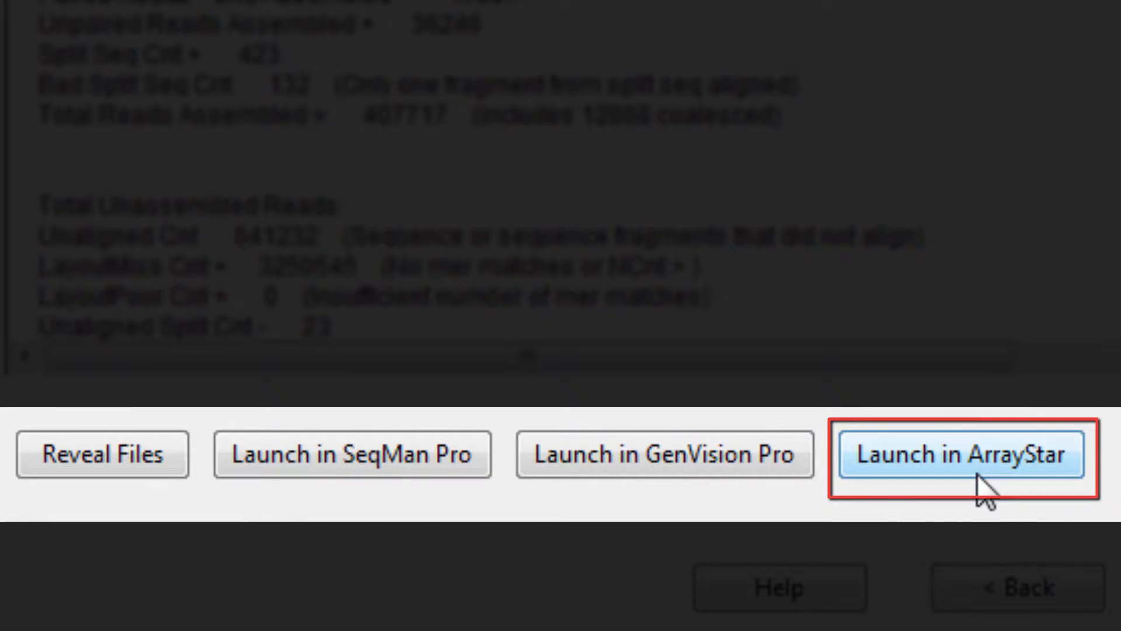
pyautogui.click(961, 455)
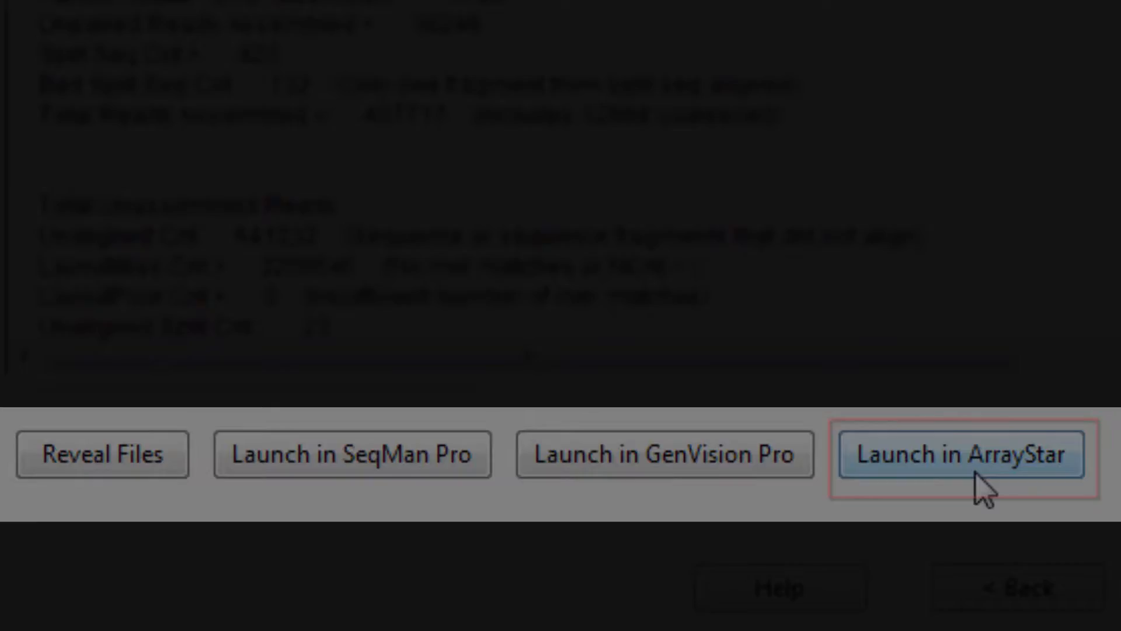
# Step: Quick-filter the SNP table to user SNPs, then to non-synonymous SNPs only
pyautogui.click(959, 454)
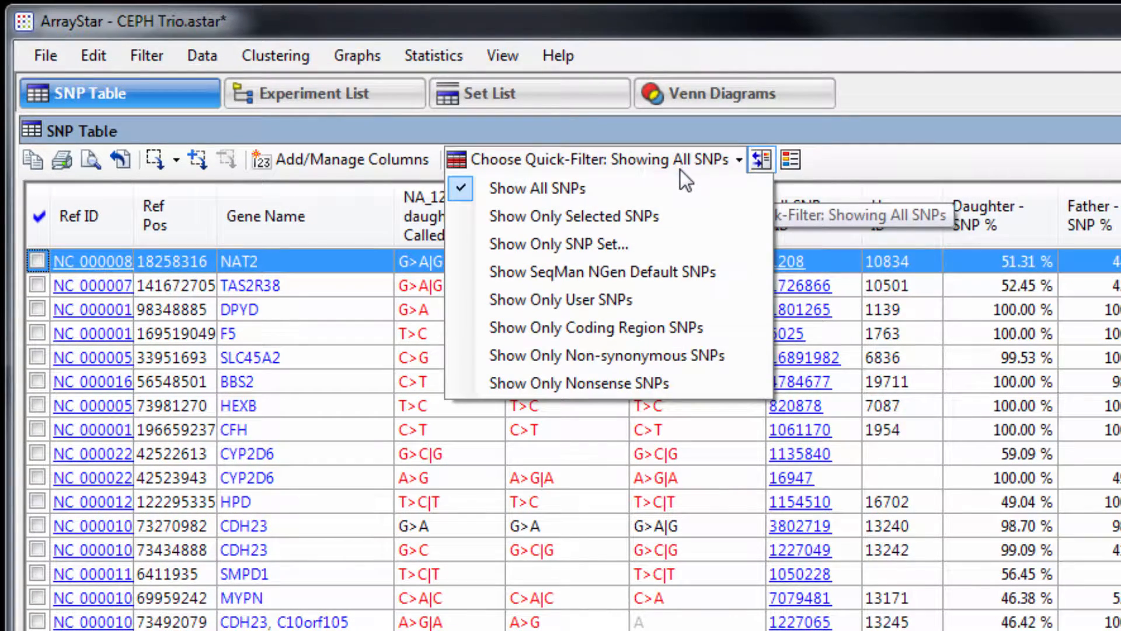
pyautogui.click(559, 299)
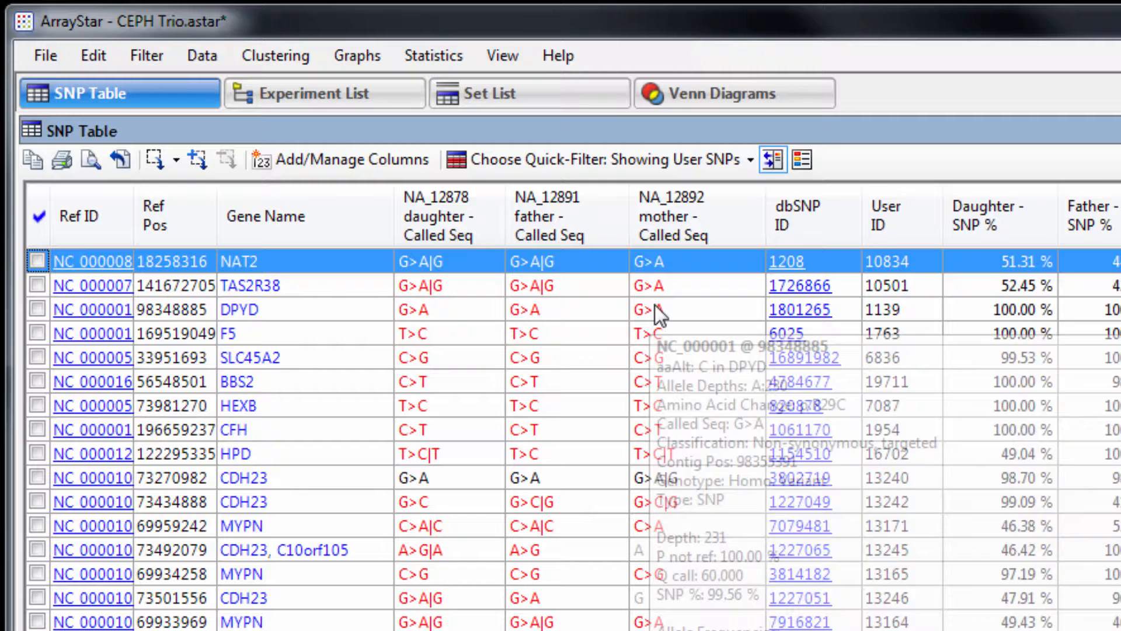
pyautogui.click(900, 216)
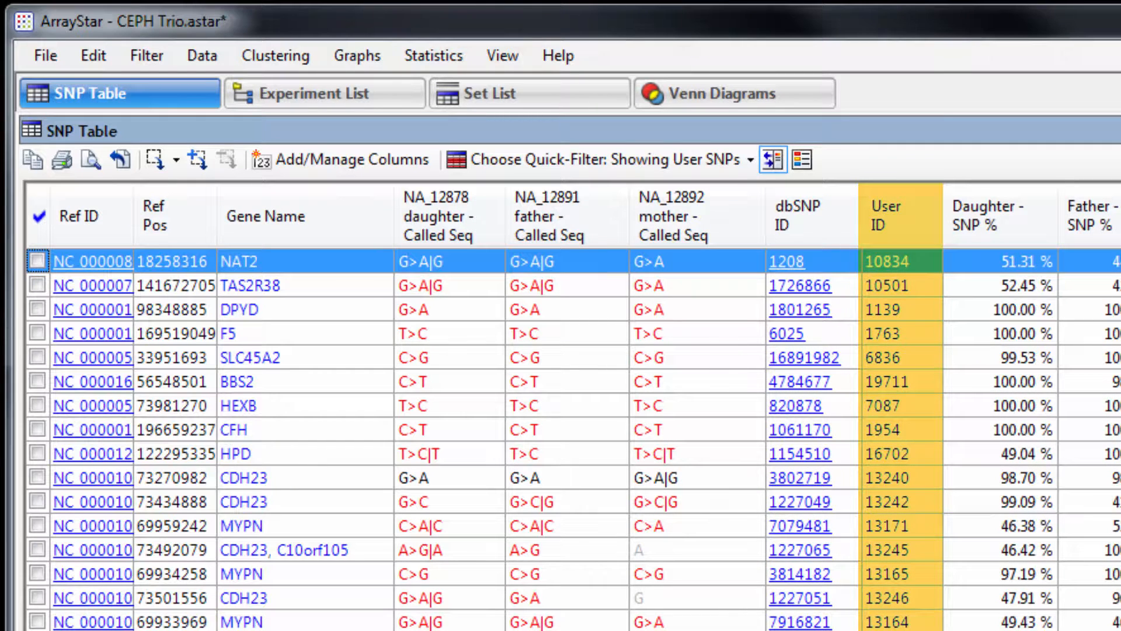
pyautogui.moveTo(711, 170)
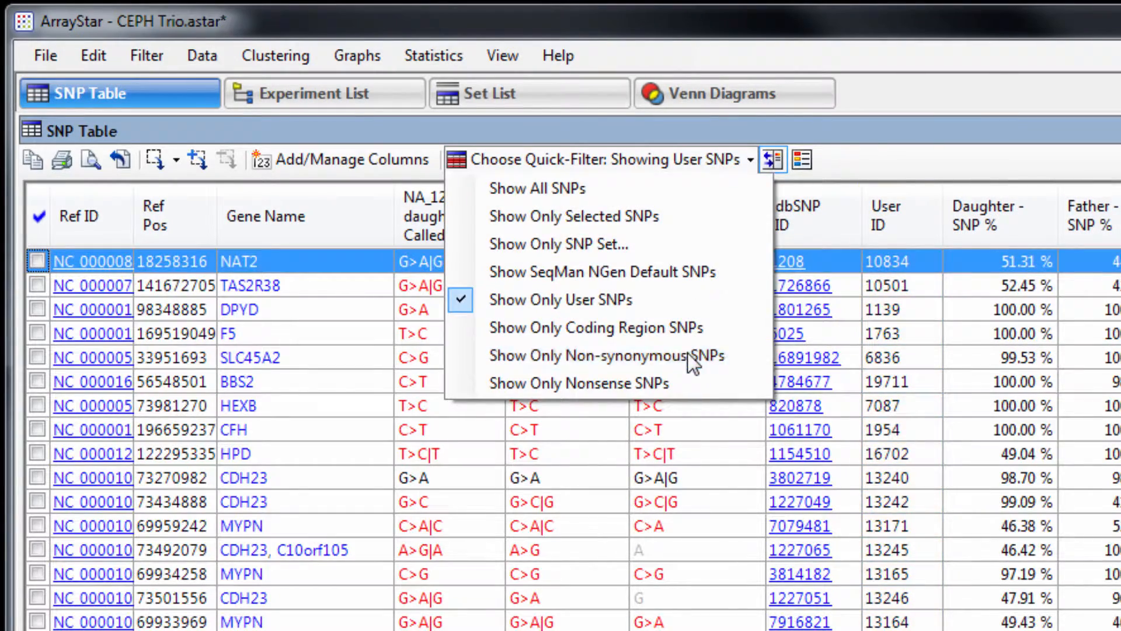
pyautogui.click(606, 355)
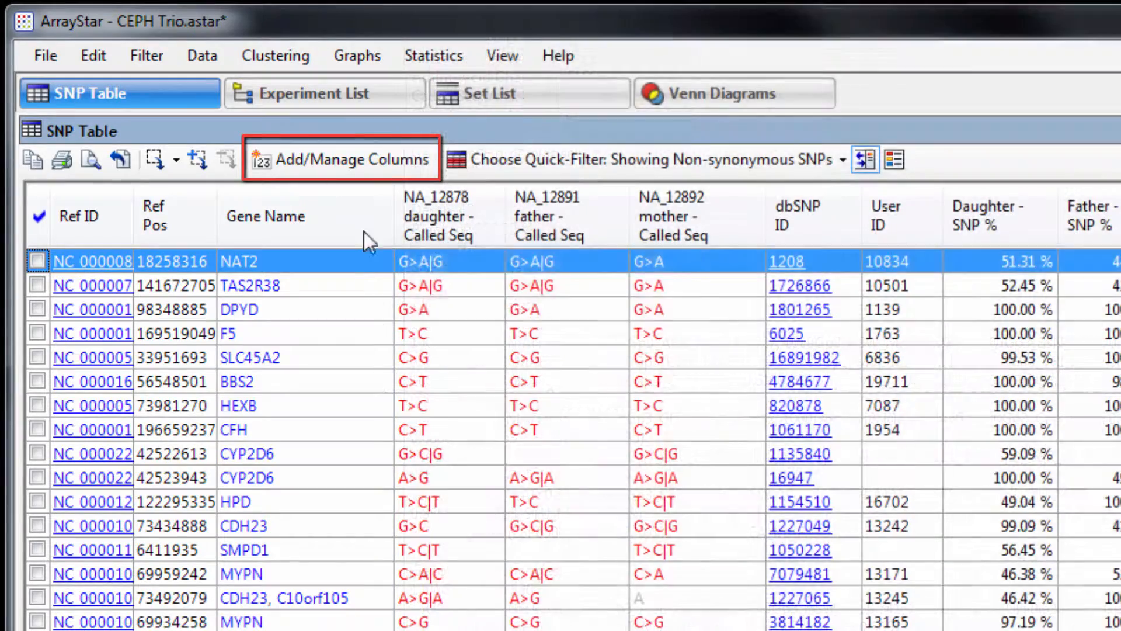
# Step: Add the daughter's ClinVar significance and trait columns via Add/Manage Columns and apply
pyautogui.click(342, 158)
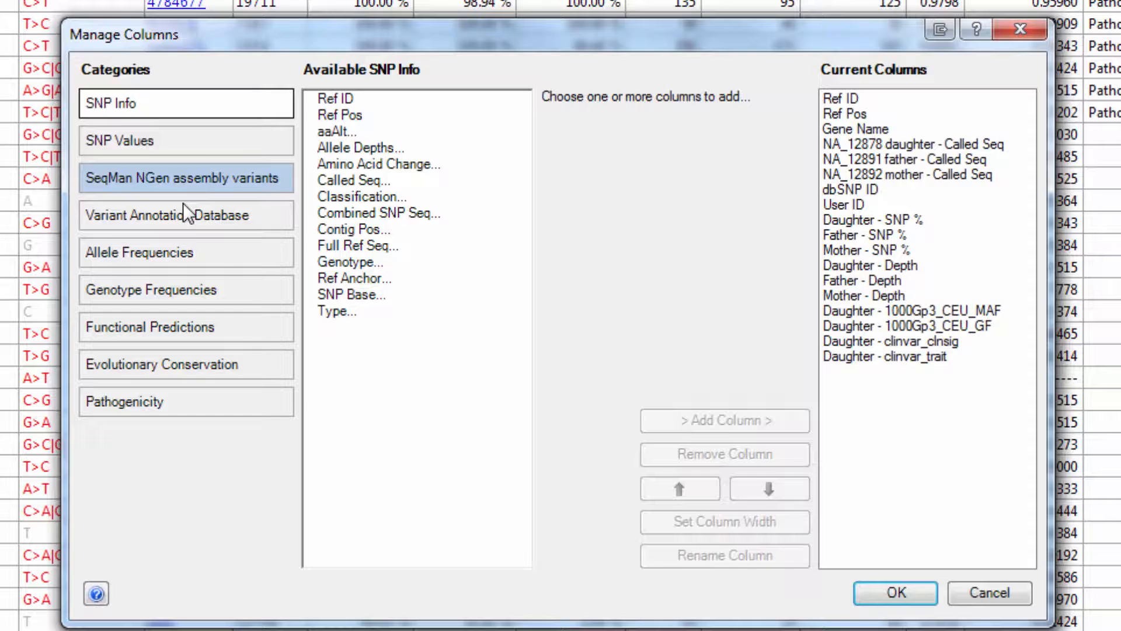
pyautogui.click(184, 215)
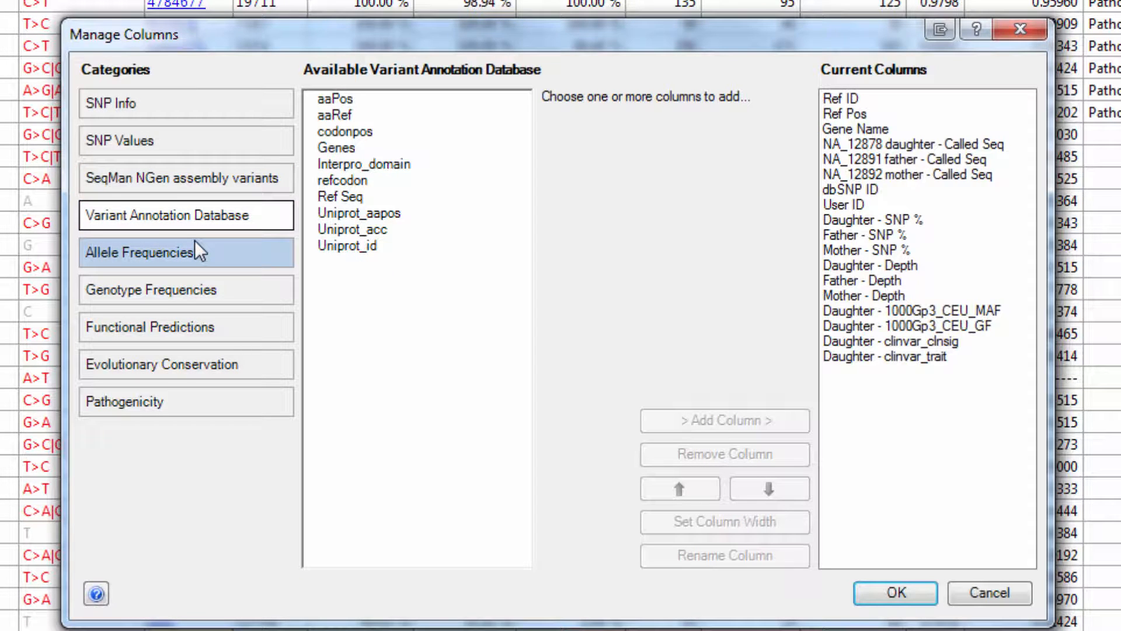
pyautogui.moveTo(208, 259)
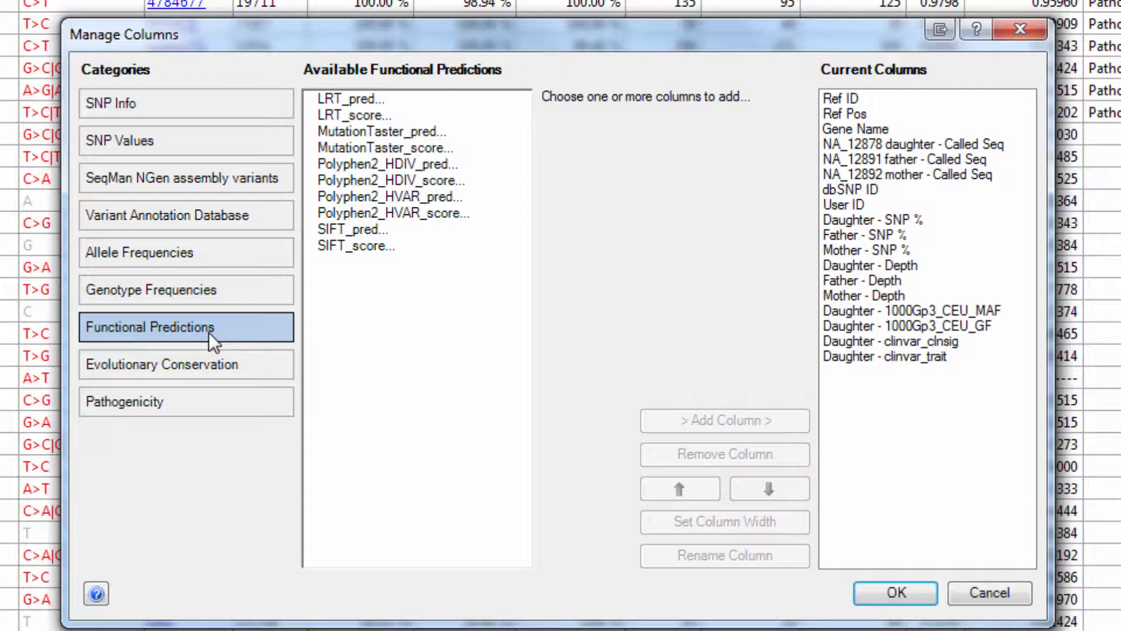
pyautogui.click(161, 364)
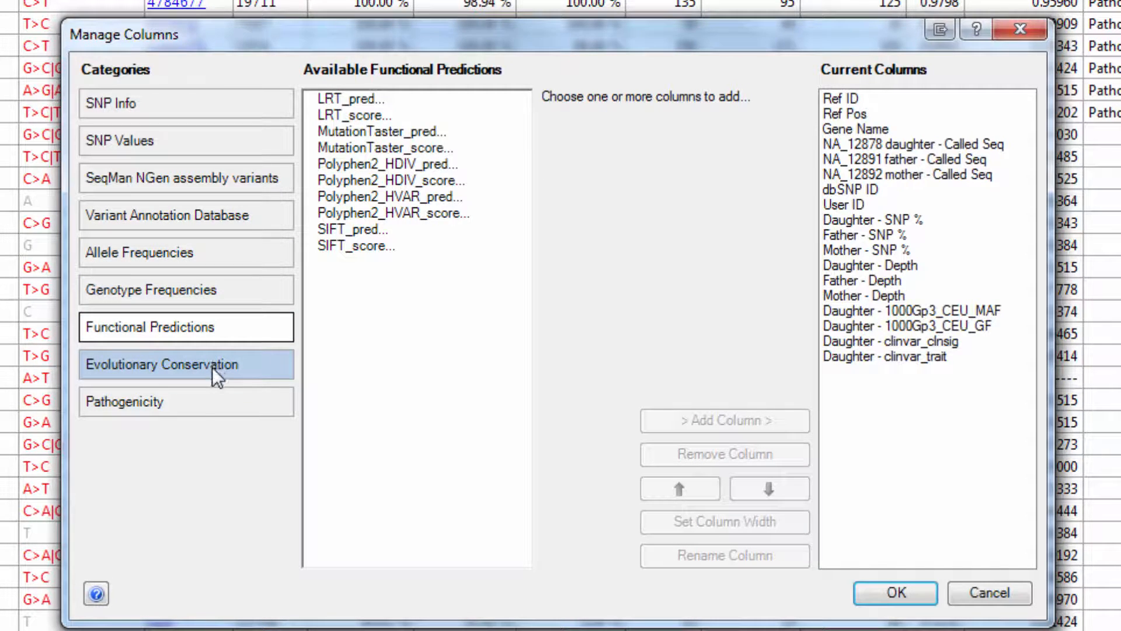
pyautogui.click(125, 401)
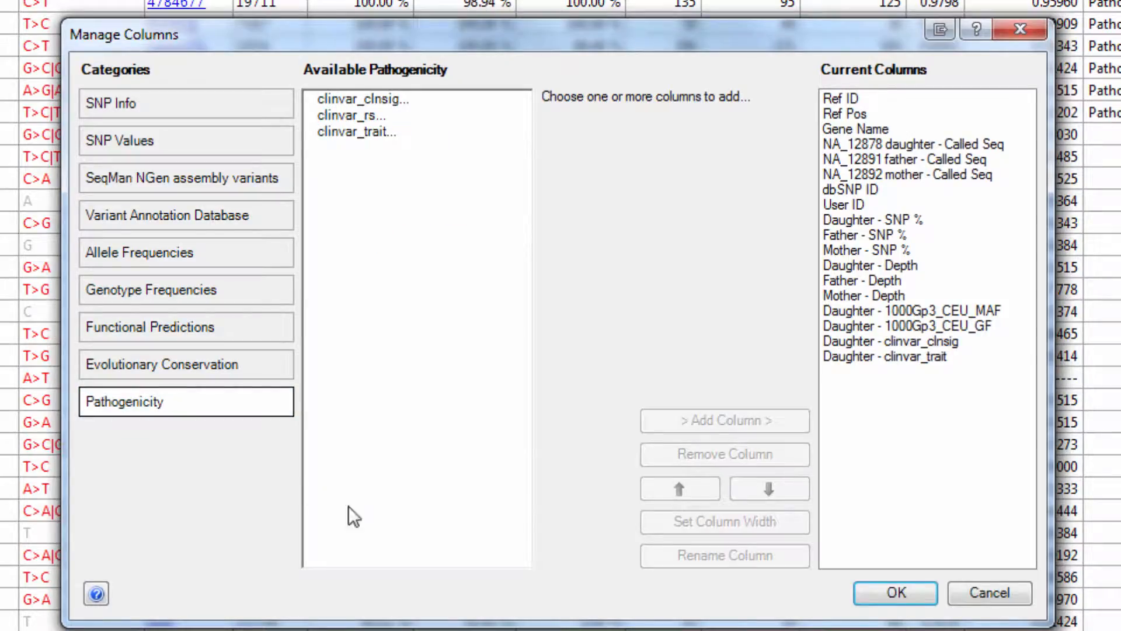
pyautogui.click(894, 593)
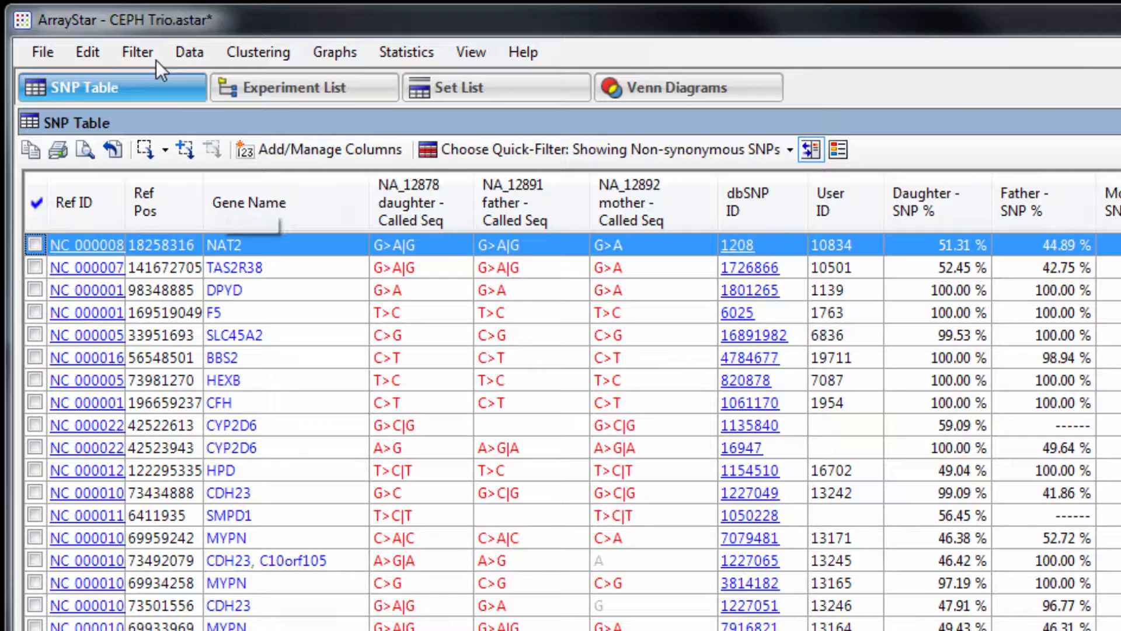
# Step: Filter Daughter SNPs to non-synonymous with minimum depth 20 and accept the criteria
pyautogui.click(137, 51)
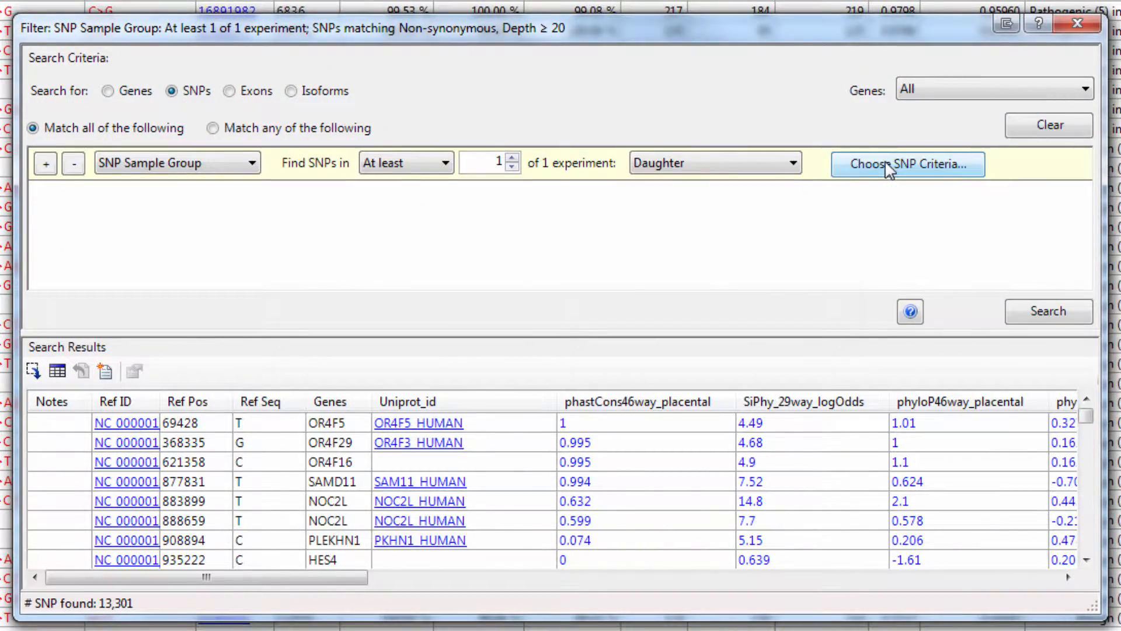
pyautogui.click(907, 163)
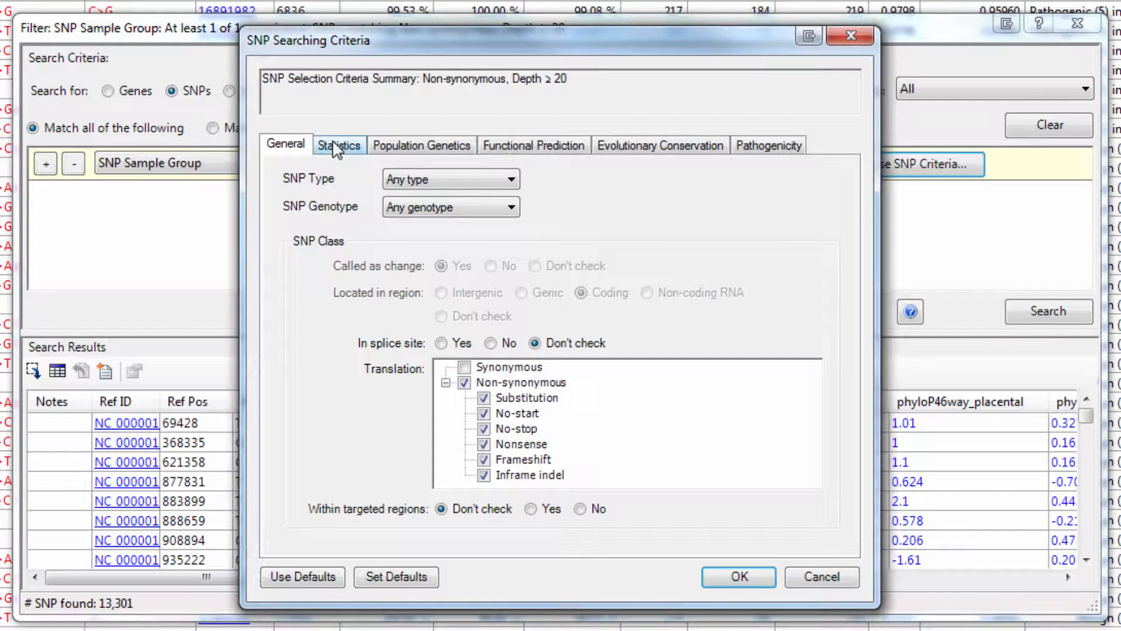
pyautogui.click(338, 145)
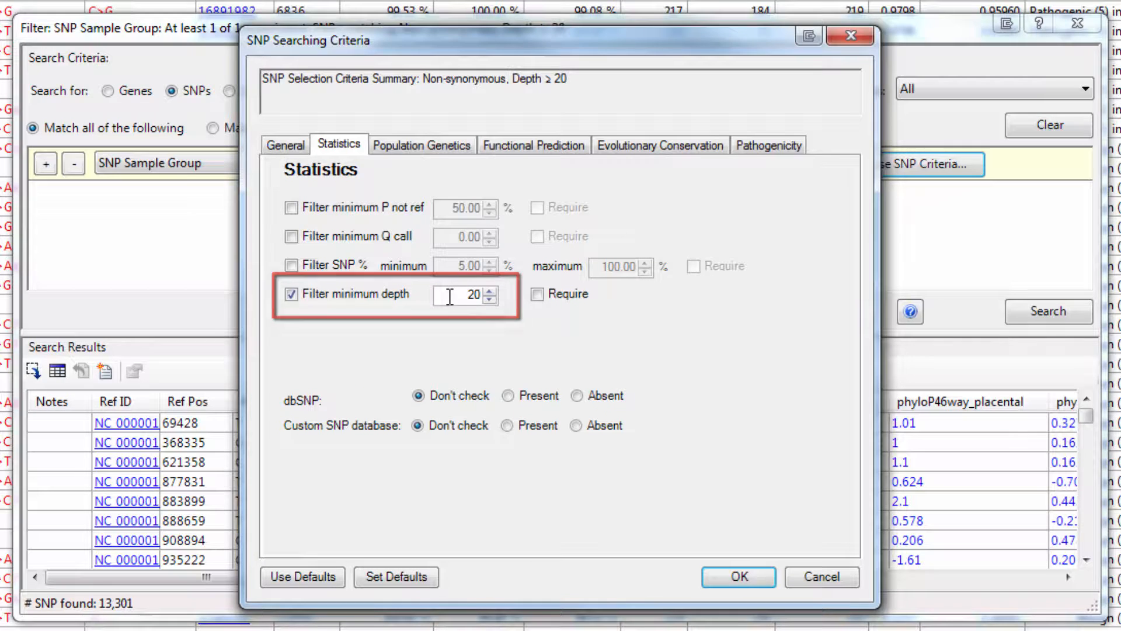
pyautogui.click(738, 577)
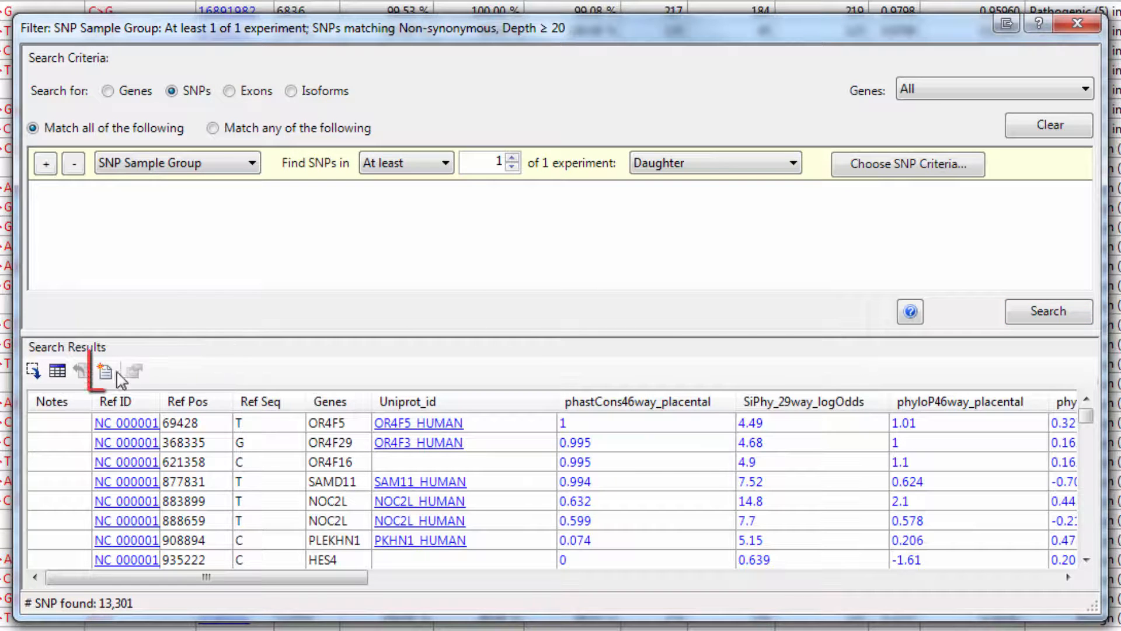
# Step: Save the filtered results as a new SNP set named Daughter NS
pyautogui.click(104, 370)
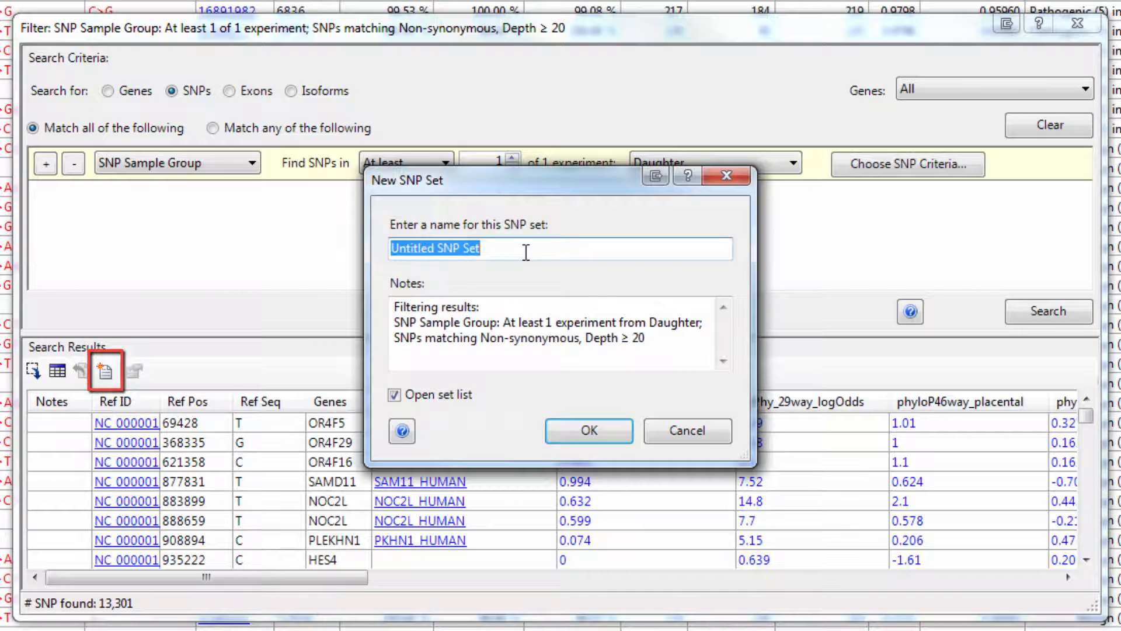
pyautogui.write('Daughter')
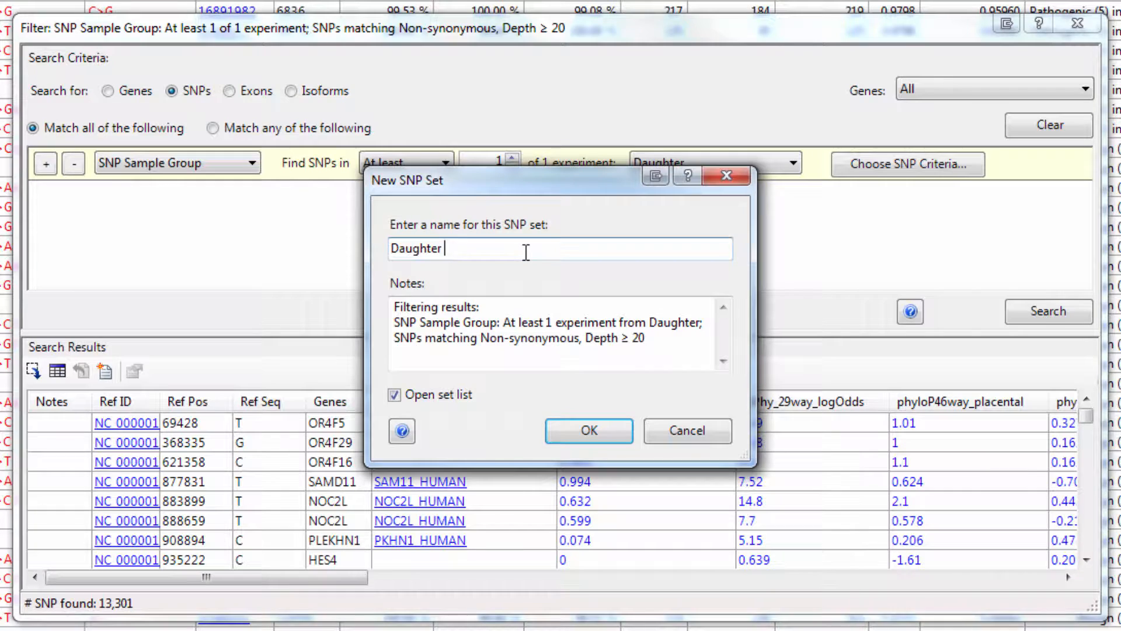
pyautogui.write('NS')
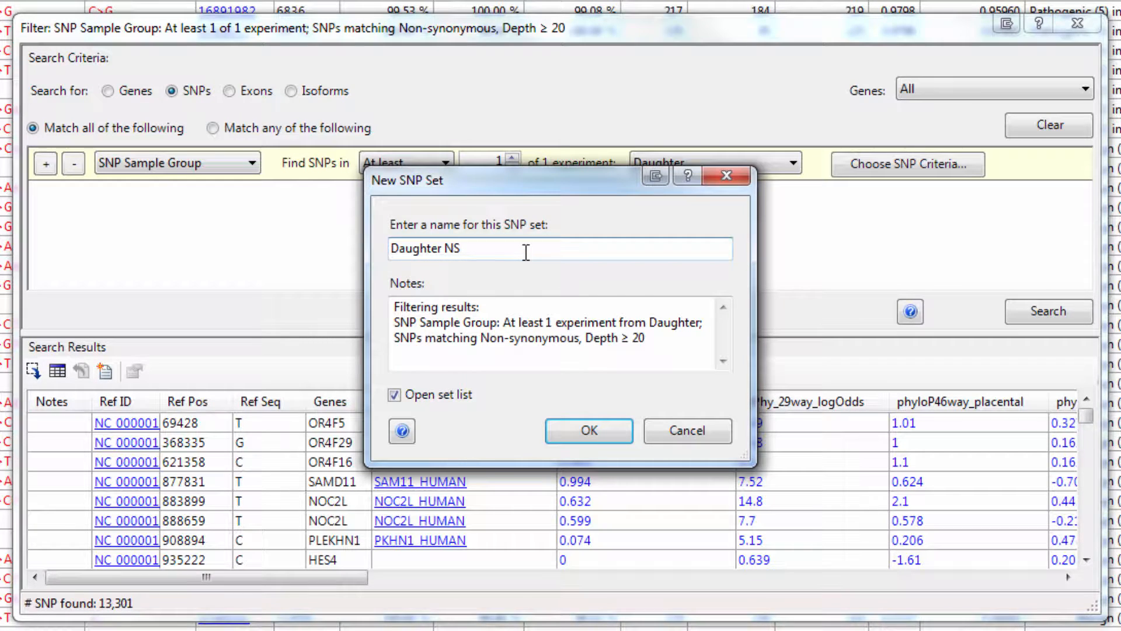
pyautogui.moveTo(703, 463)
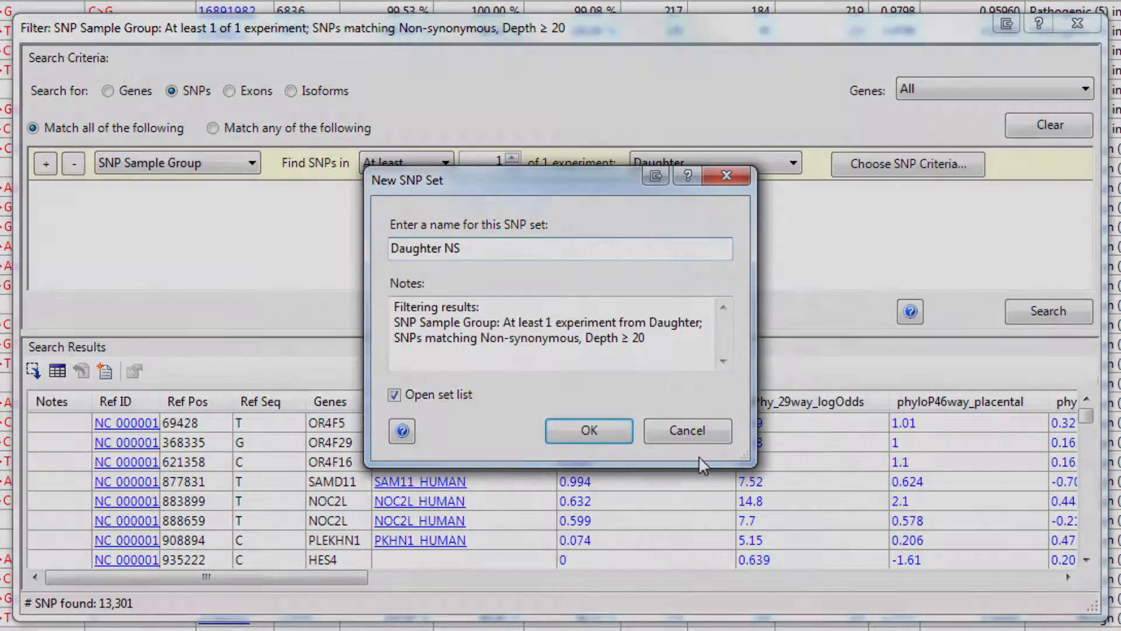
pyautogui.click(587, 430)
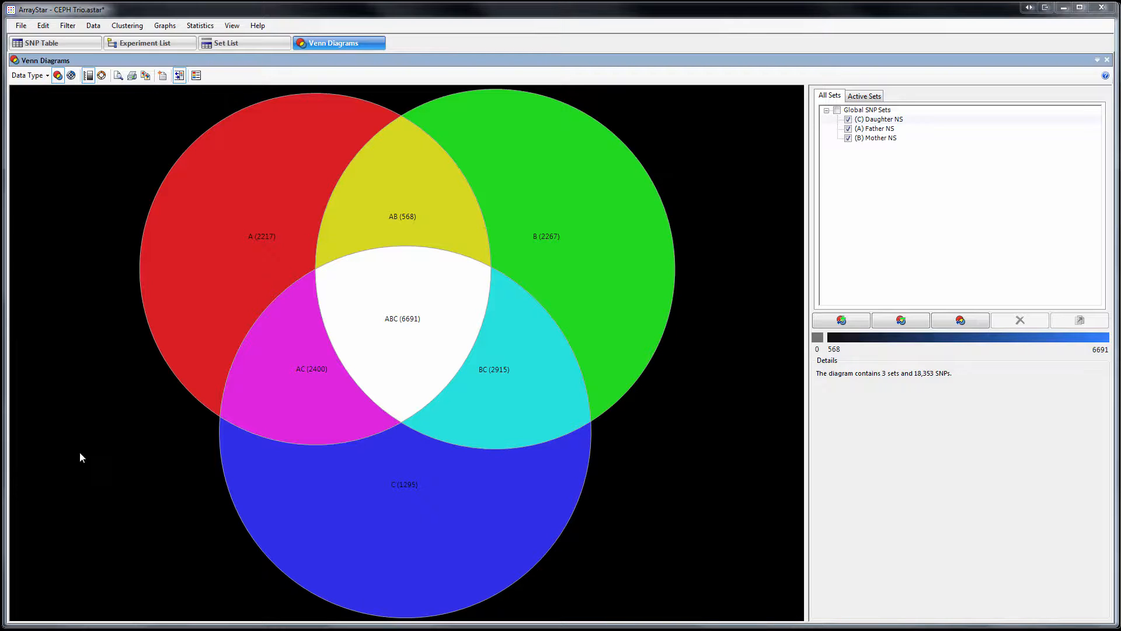
pyautogui.moveTo(142, 452)
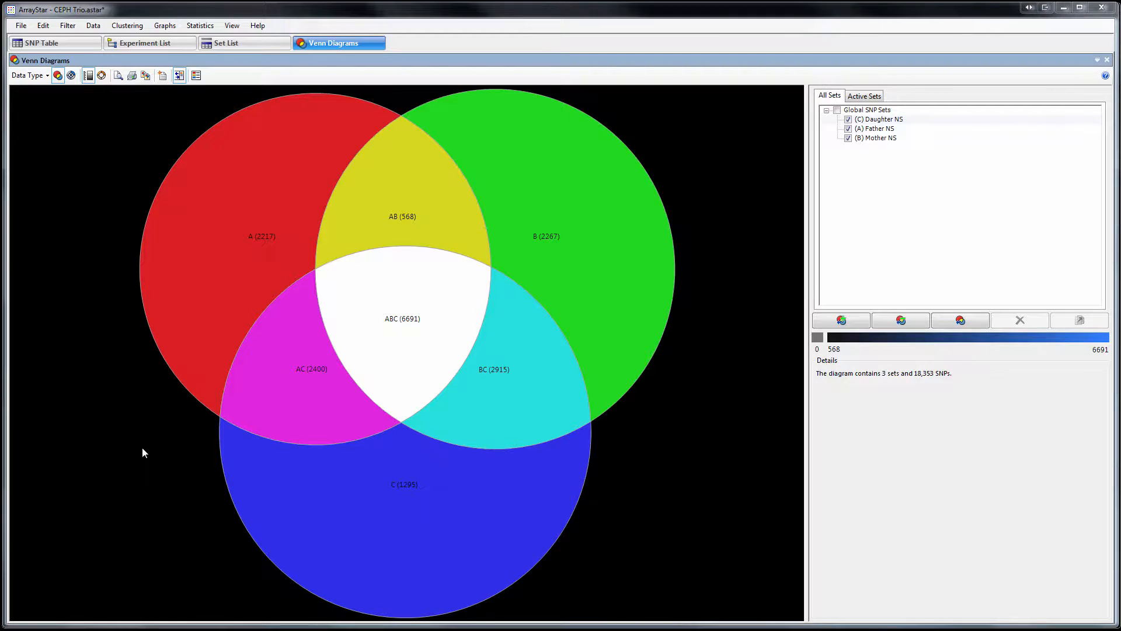
# Step: Select the ABC intersection of the Venn diagram and show its 6,691 shared SNPs as a table
pyautogui.click(401, 318)
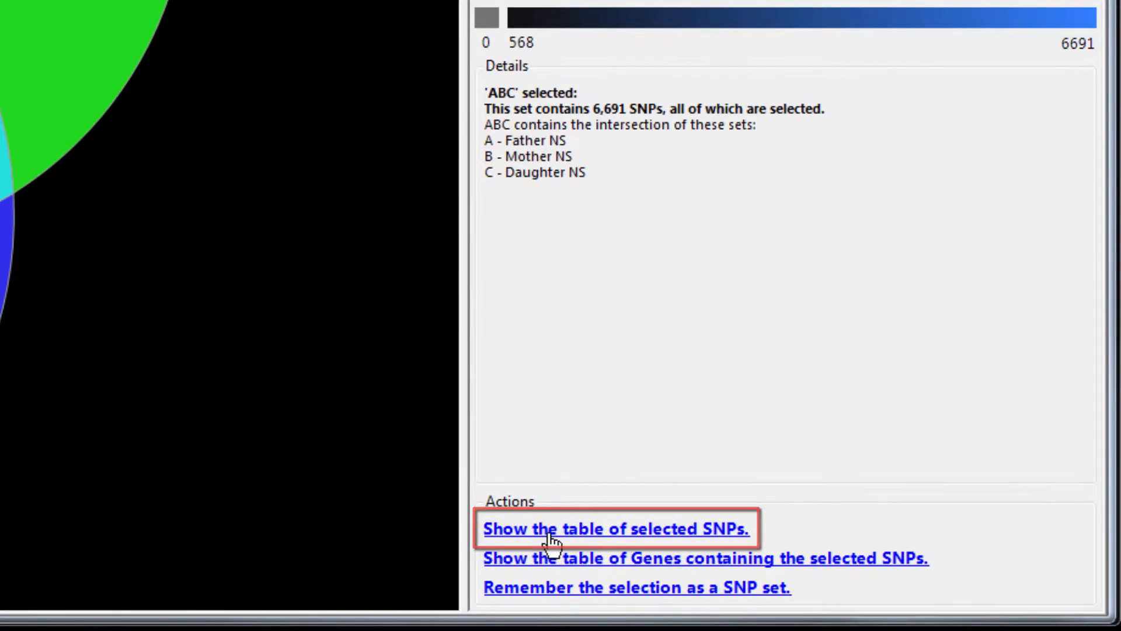
pyautogui.click(615, 528)
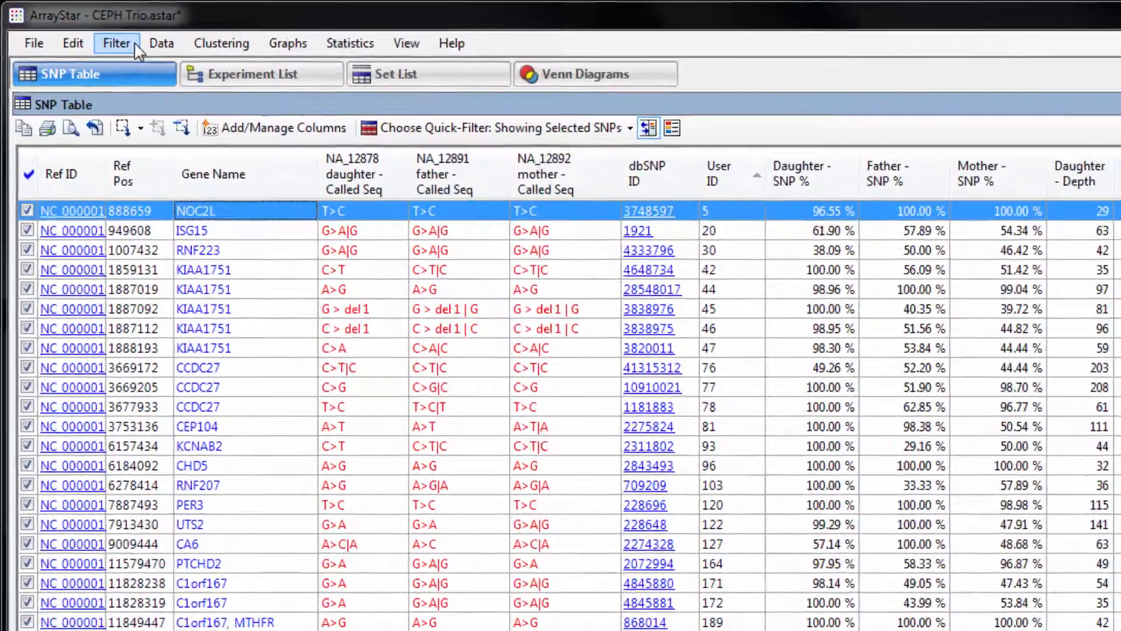
# Step: Sort the shared SNP table by the Daughter ClinVar clinical significance column
pyautogui.click(117, 43)
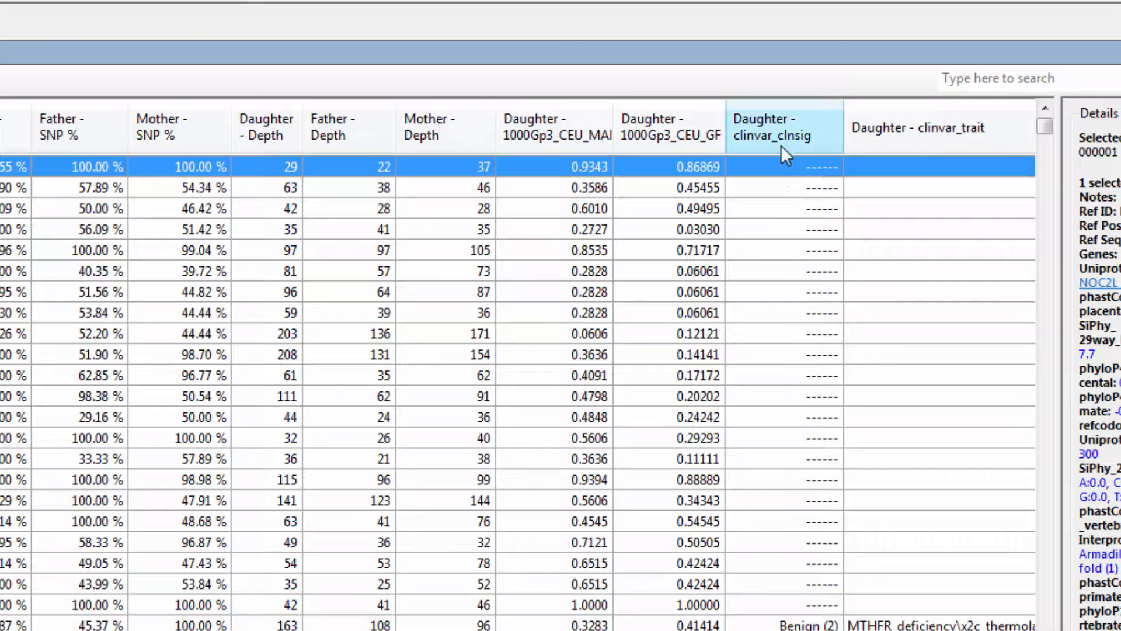
pyautogui.click(785, 128)
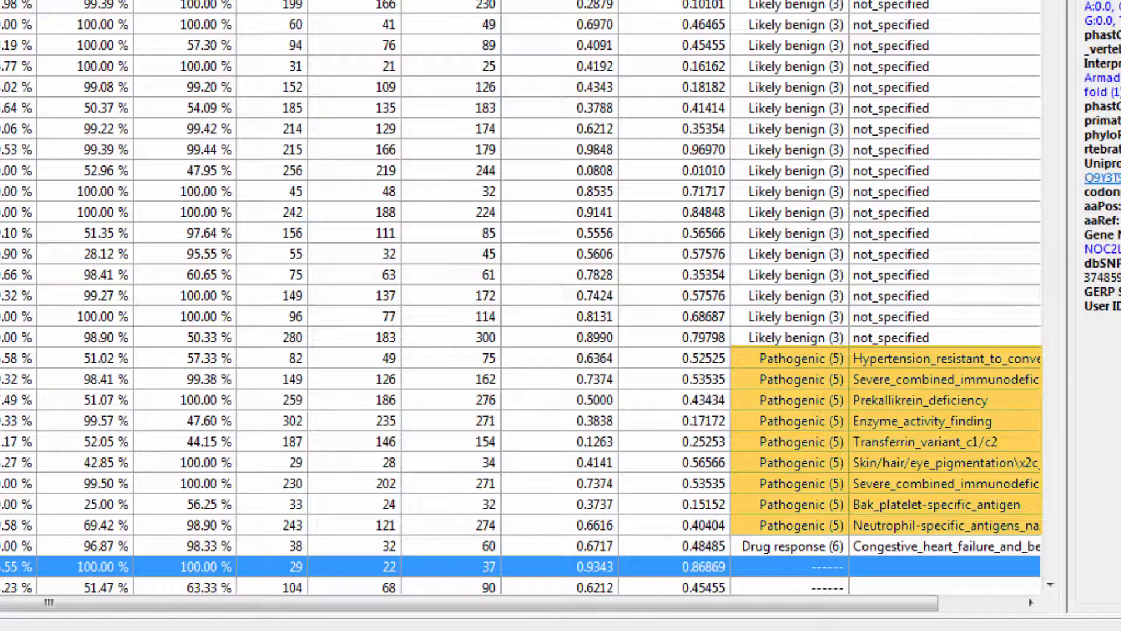
pyautogui.scroll(-3)
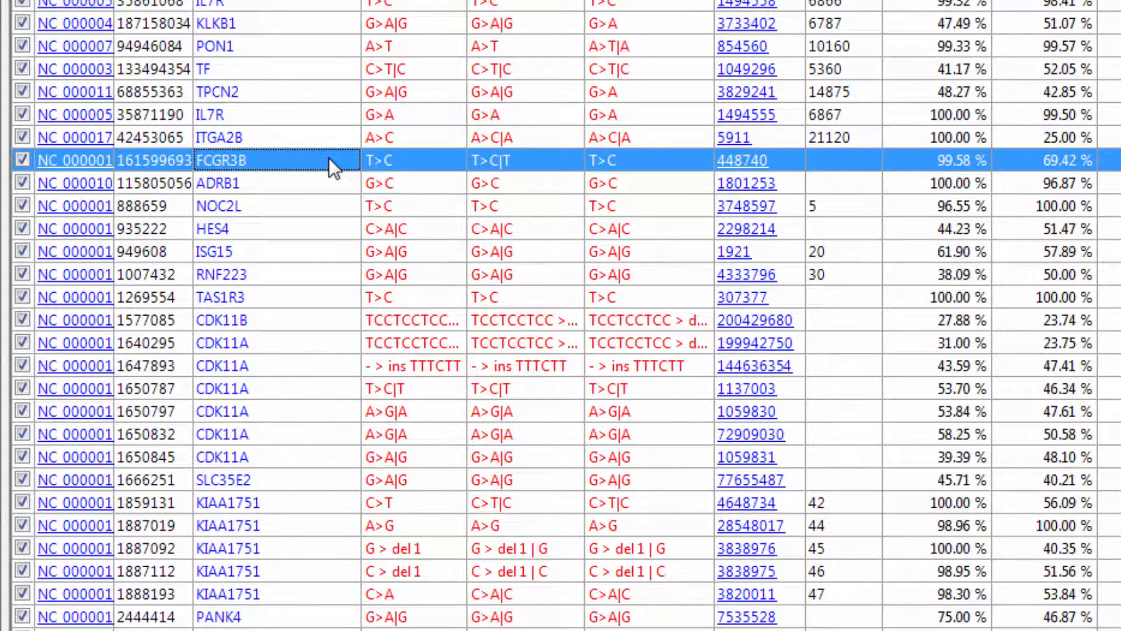
# Step: Send the FCGR3B variant row to SeqMan Pro to view its read alignment
pyautogui.rightClick(332, 165)
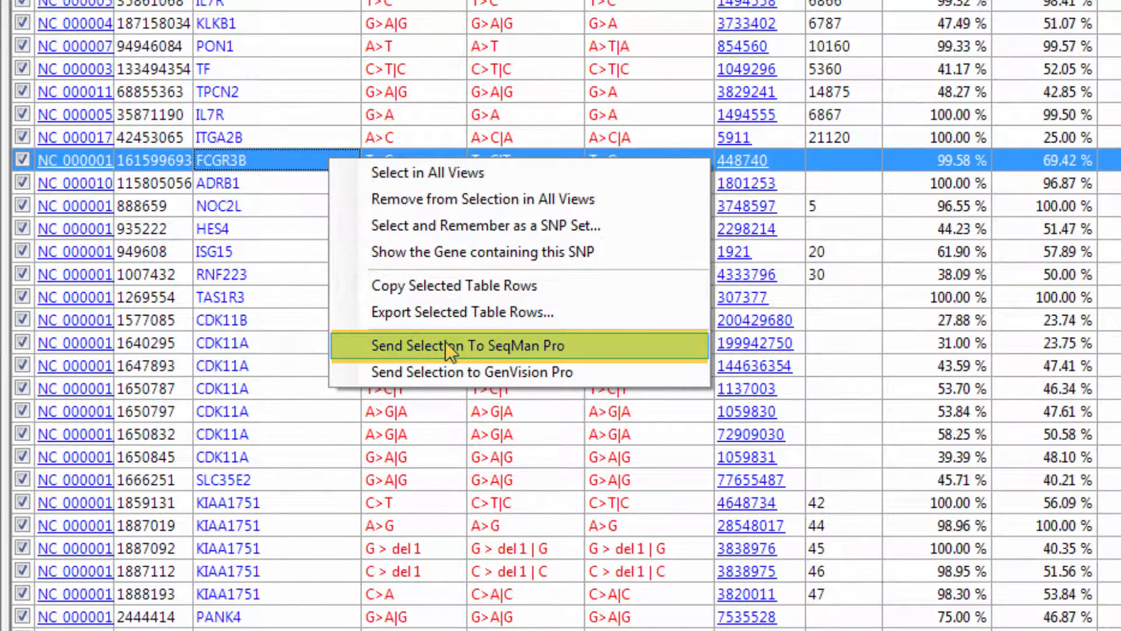
pyautogui.click(462, 346)
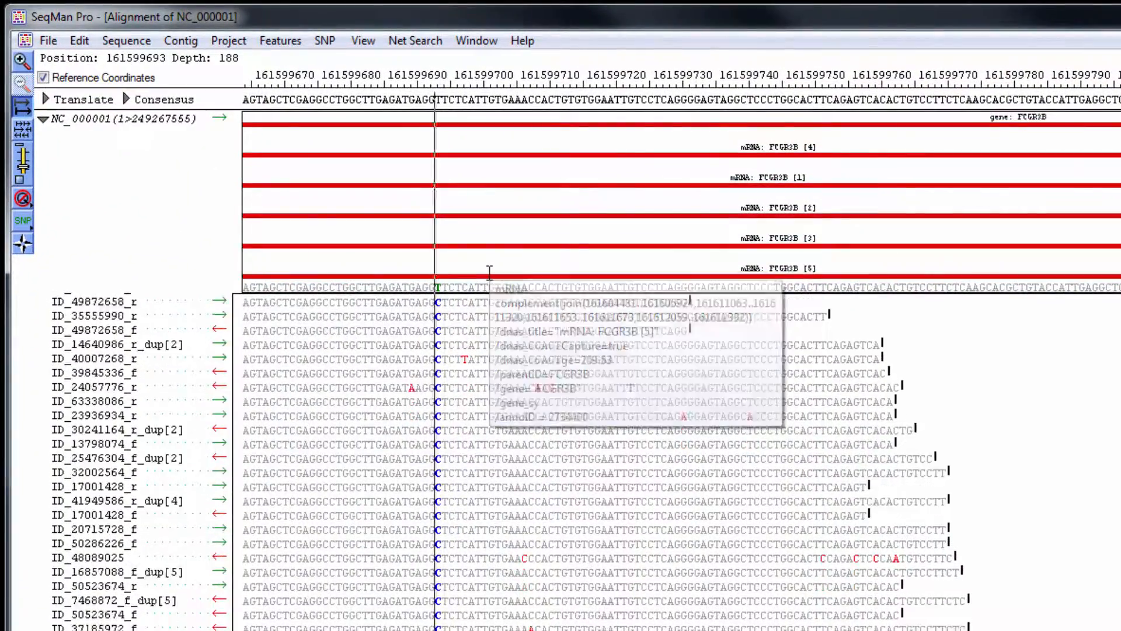
pyautogui.scroll(-3)
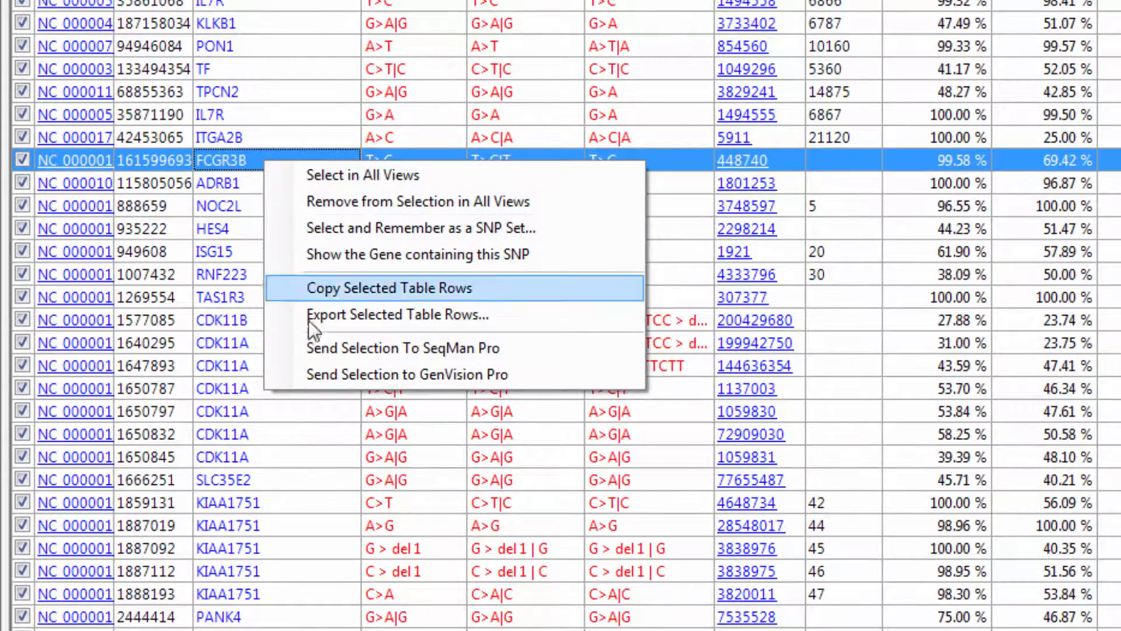
# Step: Send the FCGR3B selection to GenVision Pro to see daughter, father and mother coverage tracks
pyautogui.click(407, 374)
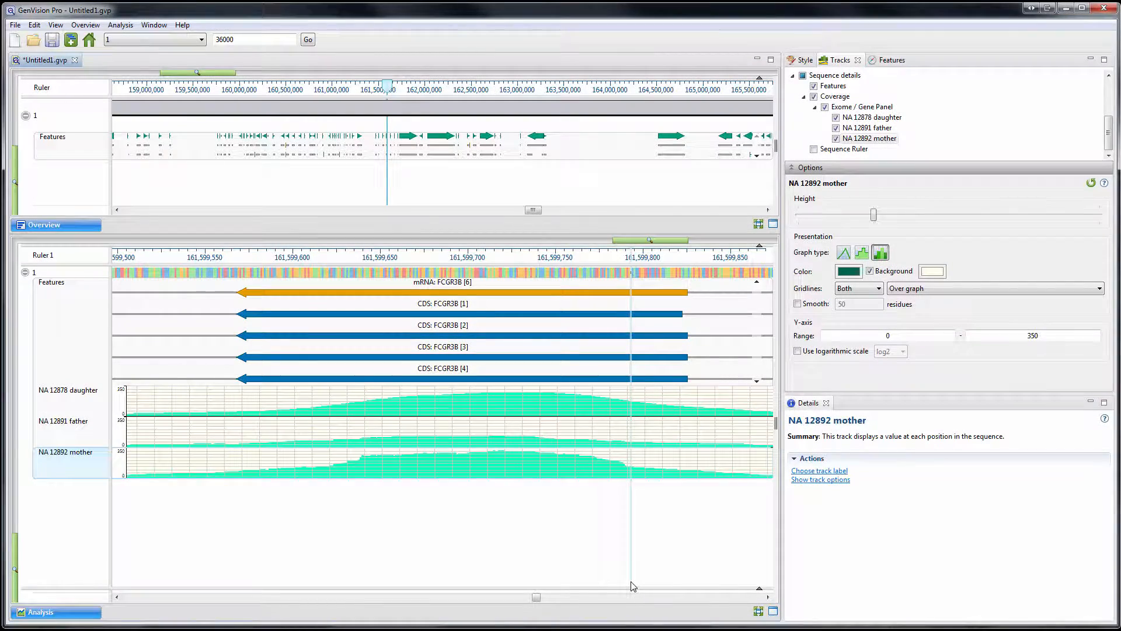
pyautogui.moveTo(677, 502)
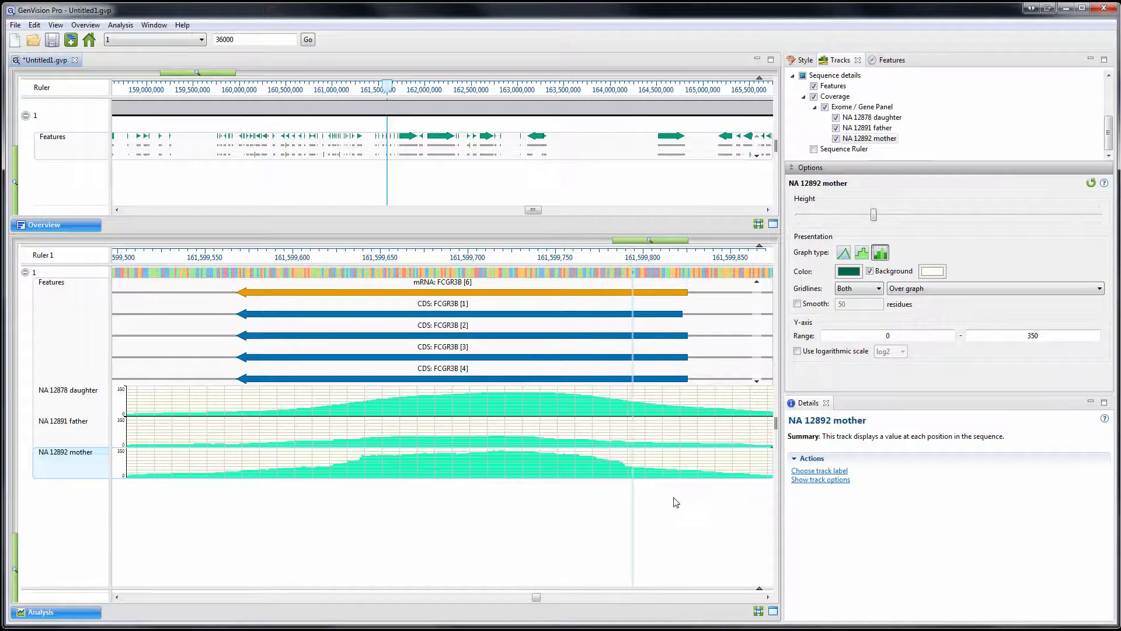